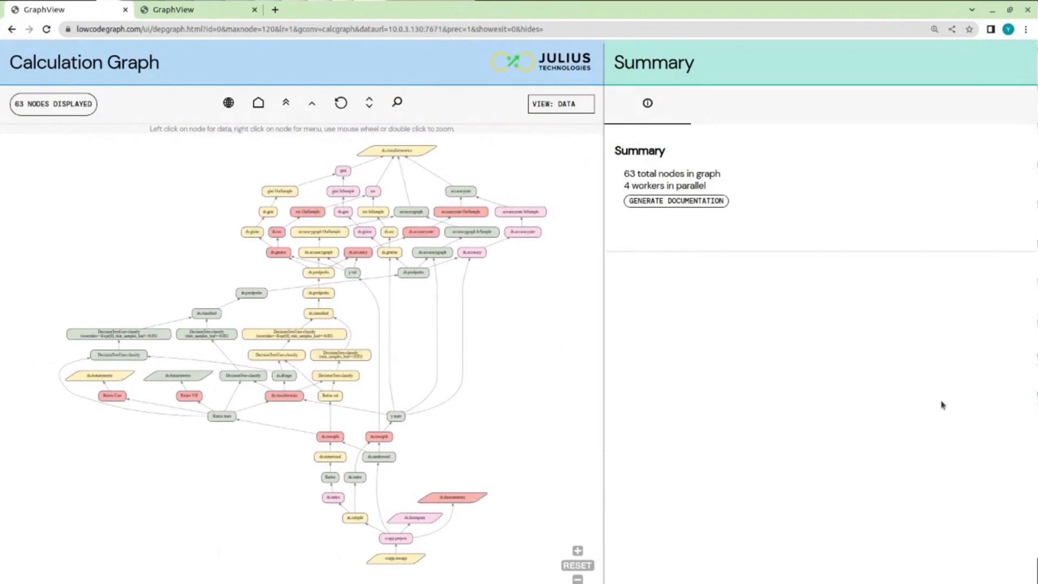
pyautogui.moveTo(860, 366)
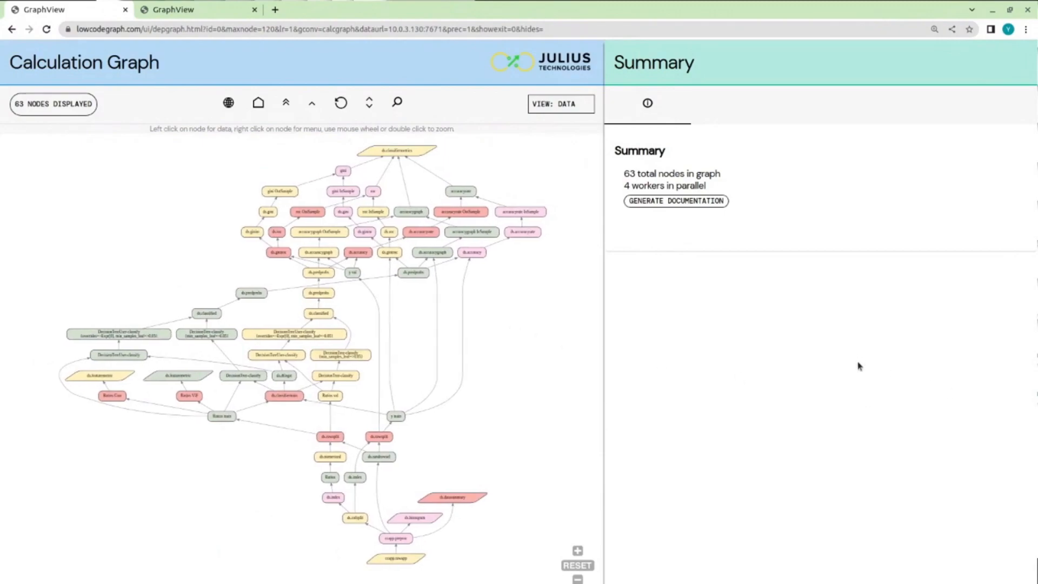
pyautogui.moveTo(765, 344)
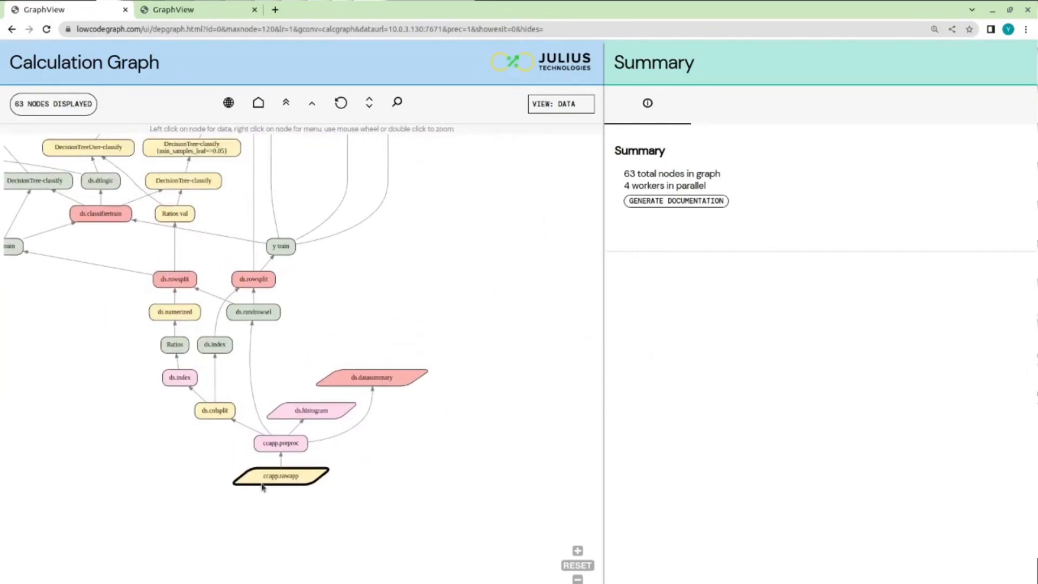
# Select ccapp.rawapp and browse its 200,000 × 13 credit table through Debt, Balance and BadLoan.
pyautogui.click(280, 475)
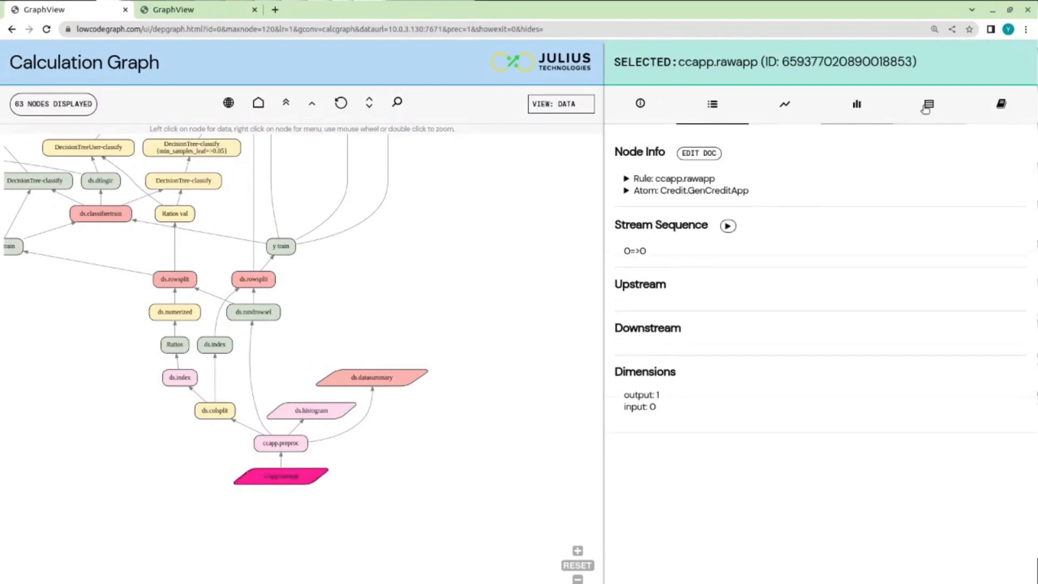
pyautogui.click(928, 105)
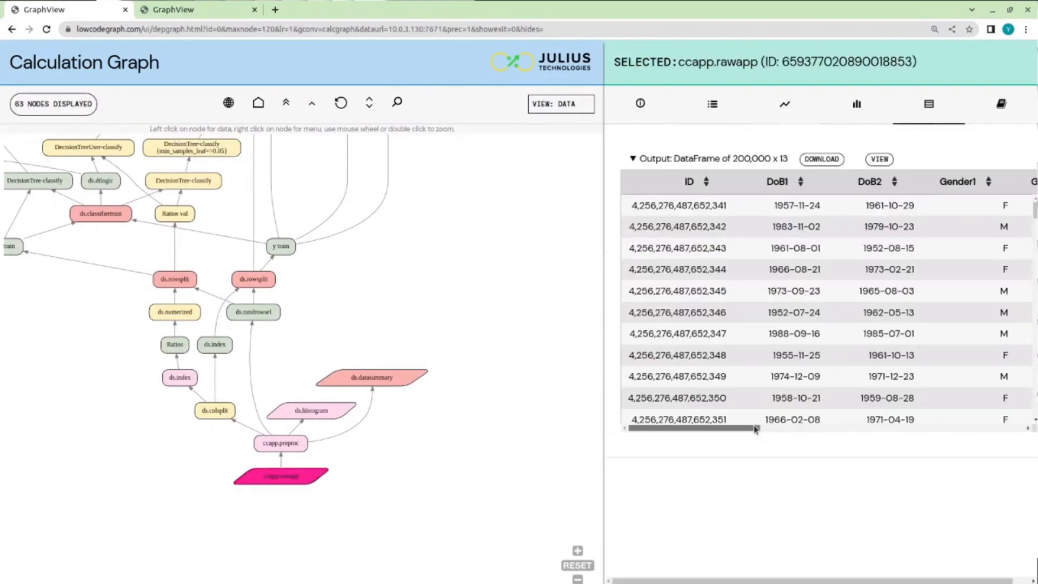
pyautogui.hscroll(3)
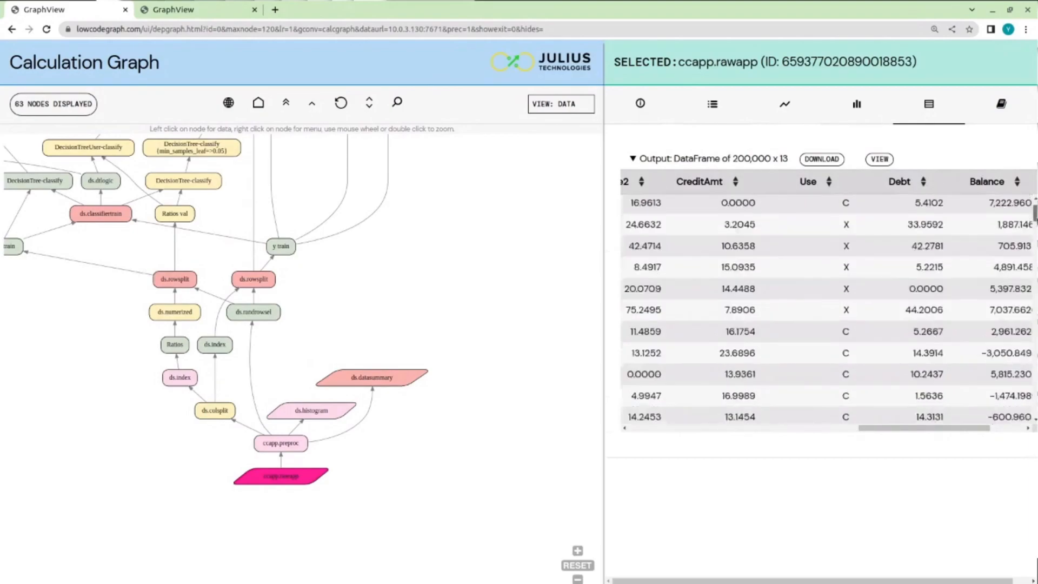
pyautogui.scroll(-3)
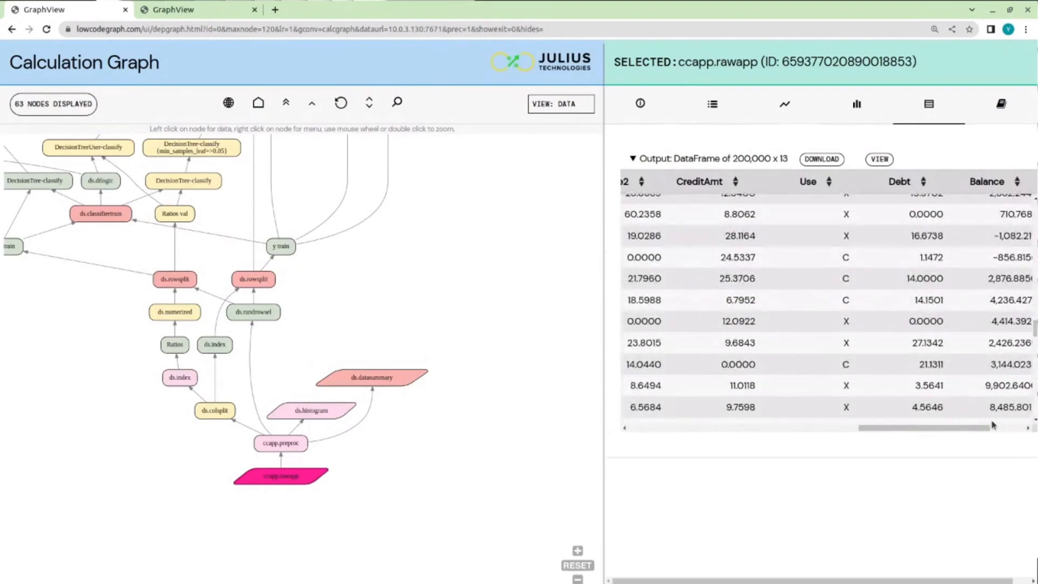
pyautogui.hscroll(3)
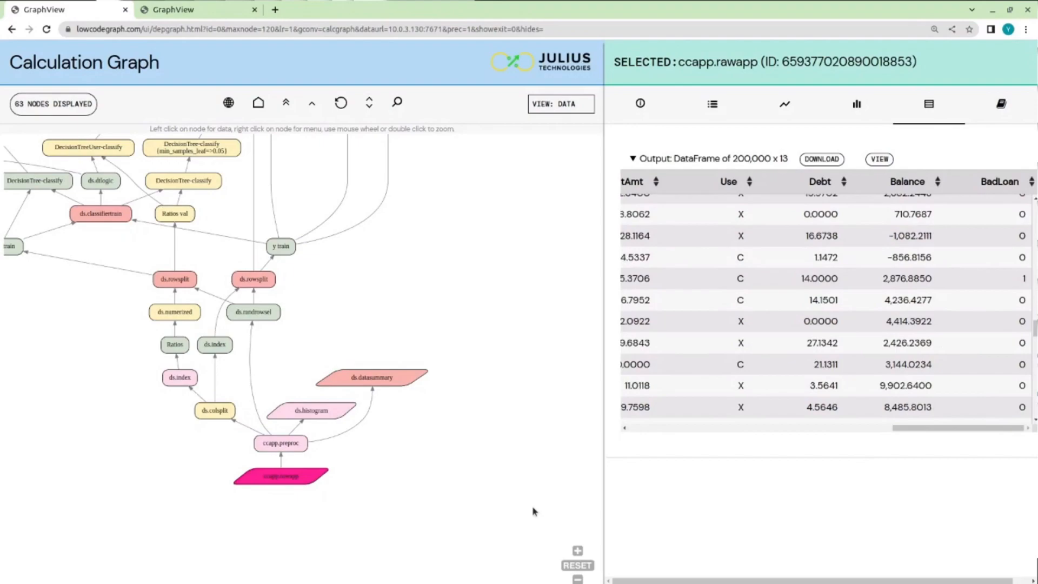
pyautogui.moveTo(522, 504)
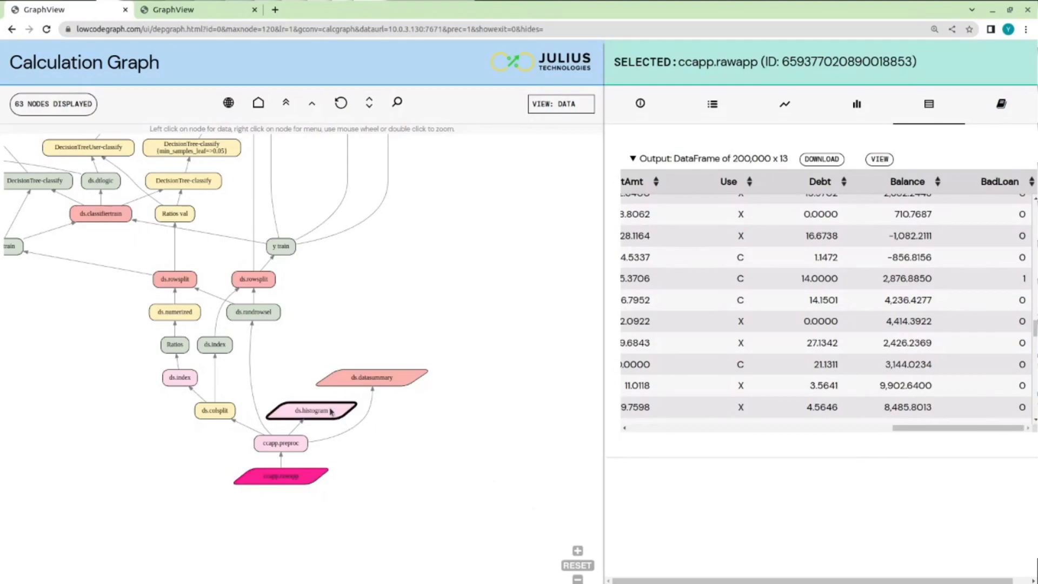
# Select ds.histogram and scroll its per-column histograms from ID and Age1 to BadLoan.
pyautogui.click(311, 411)
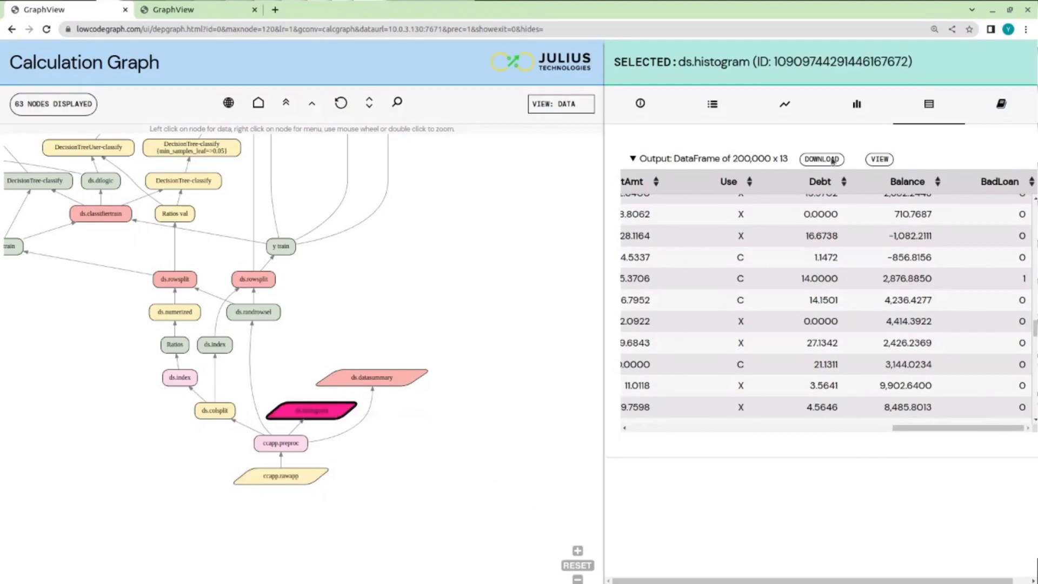
pyautogui.click(856, 104)
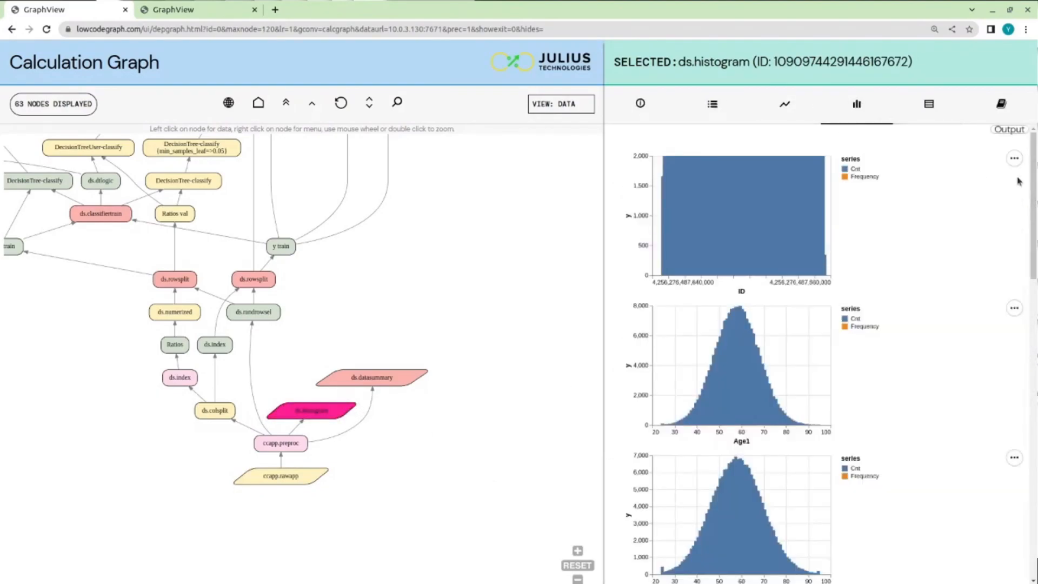
pyautogui.scroll(-3)
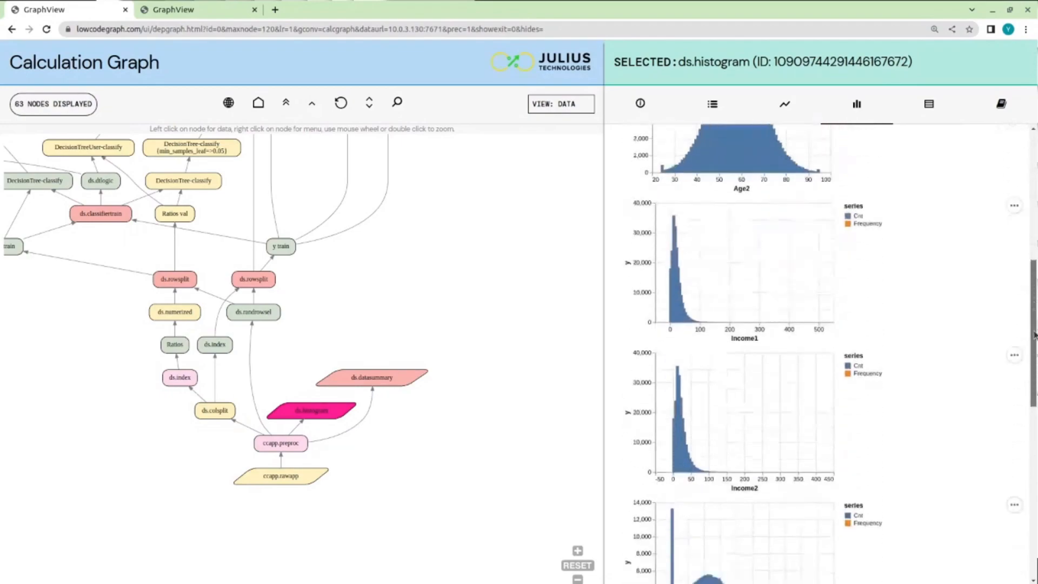
pyautogui.scroll(-3)
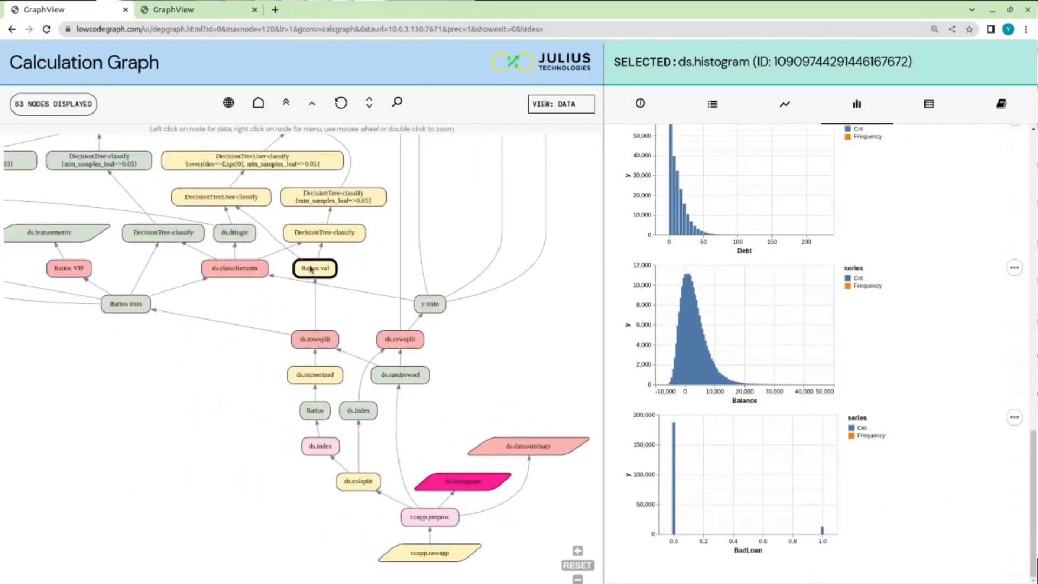
# Select Ratios val and browse its 66,527 × 14 table of ratios like CombinedAge and DebtIncomeRatio.
pyautogui.click(315, 268)
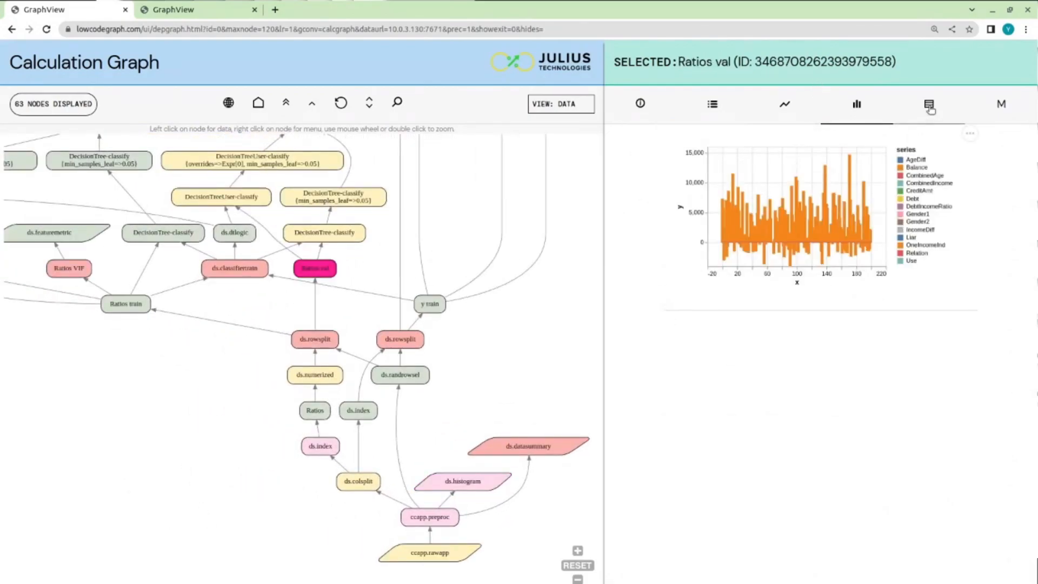
pyautogui.click(929, 103)
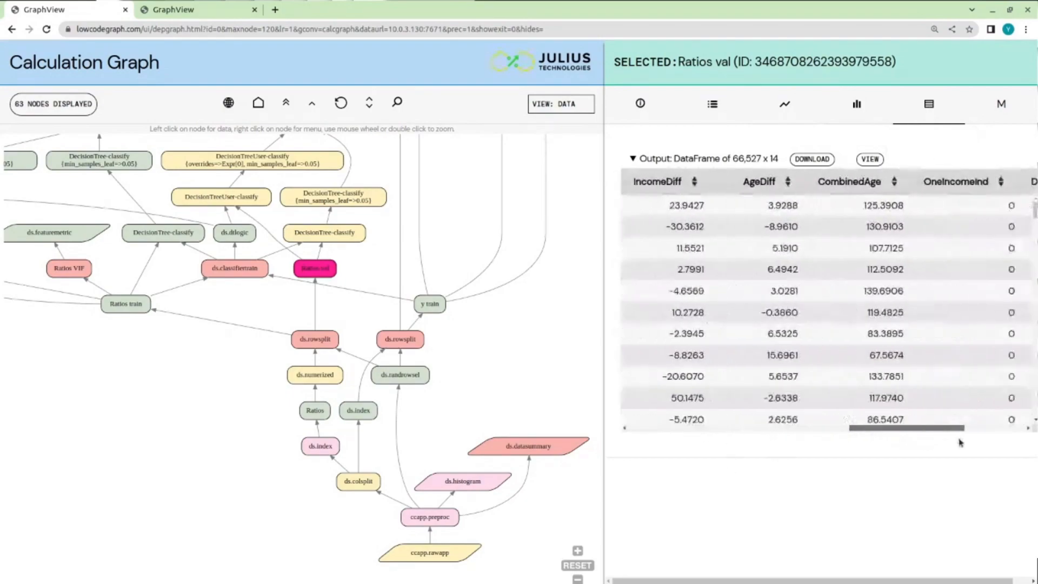
pyautogui.hscroll(3)
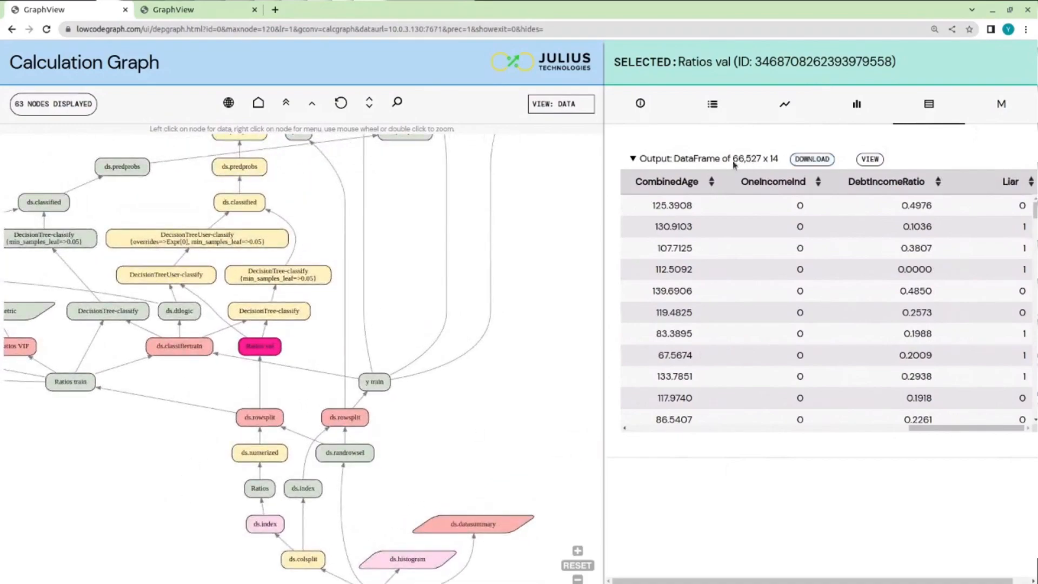
pyautogui.moveTo(748, 213)
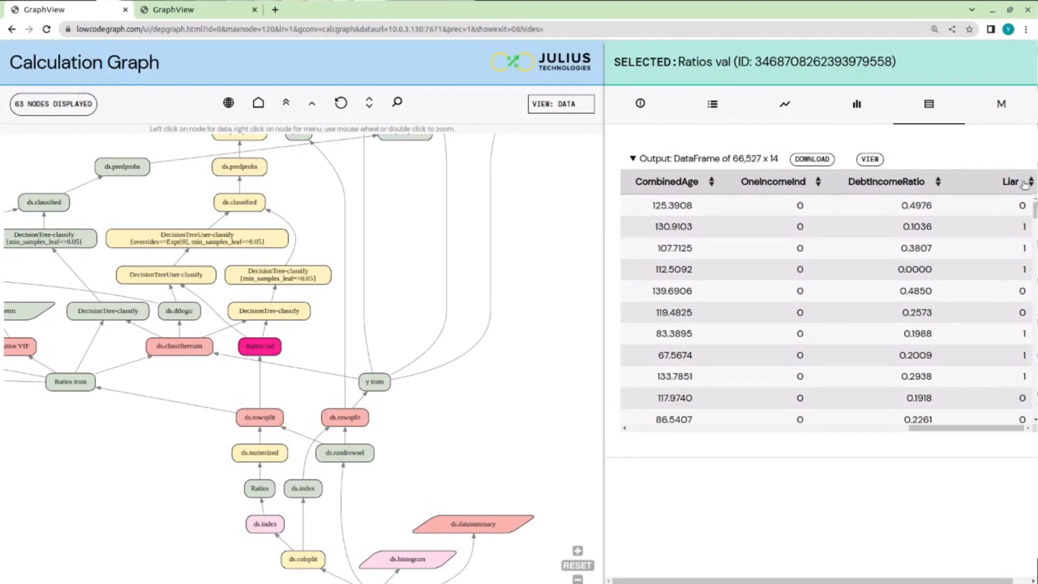
pyautogui.moveTo(1010, 494)
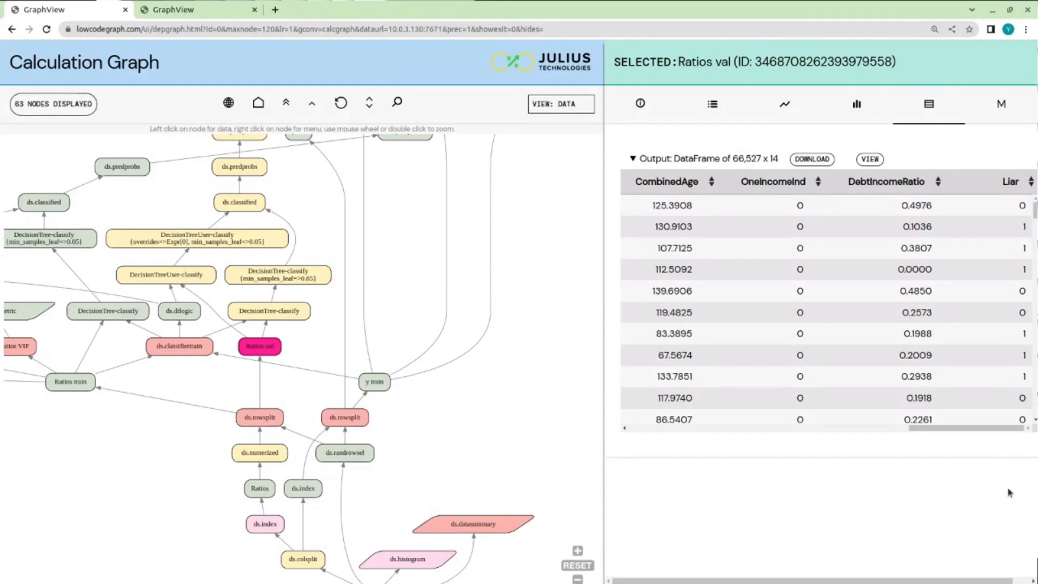
pyautogui.moveTo(984, 514)
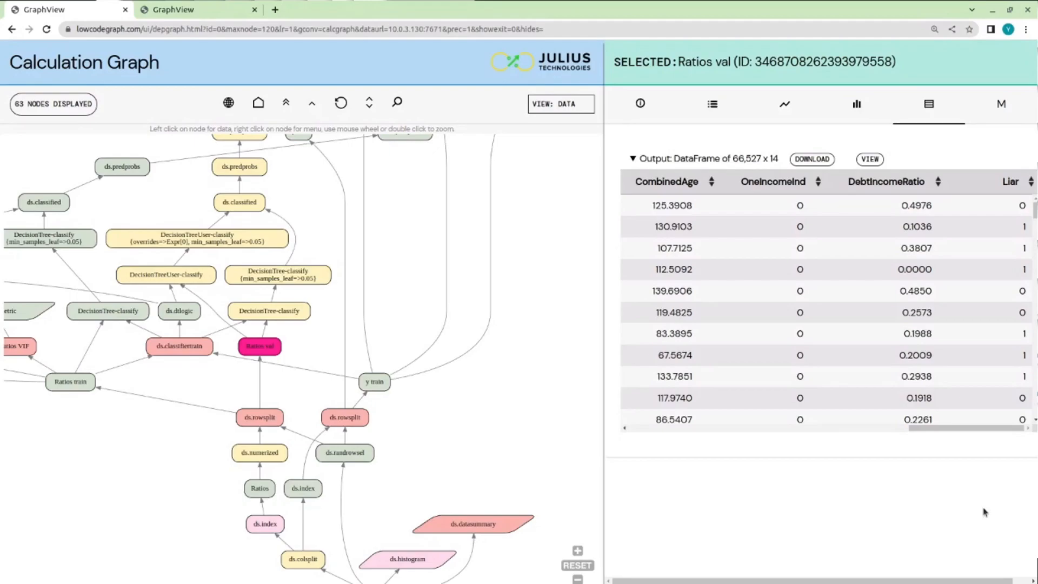
pyautogui.moveTo(340, 485)
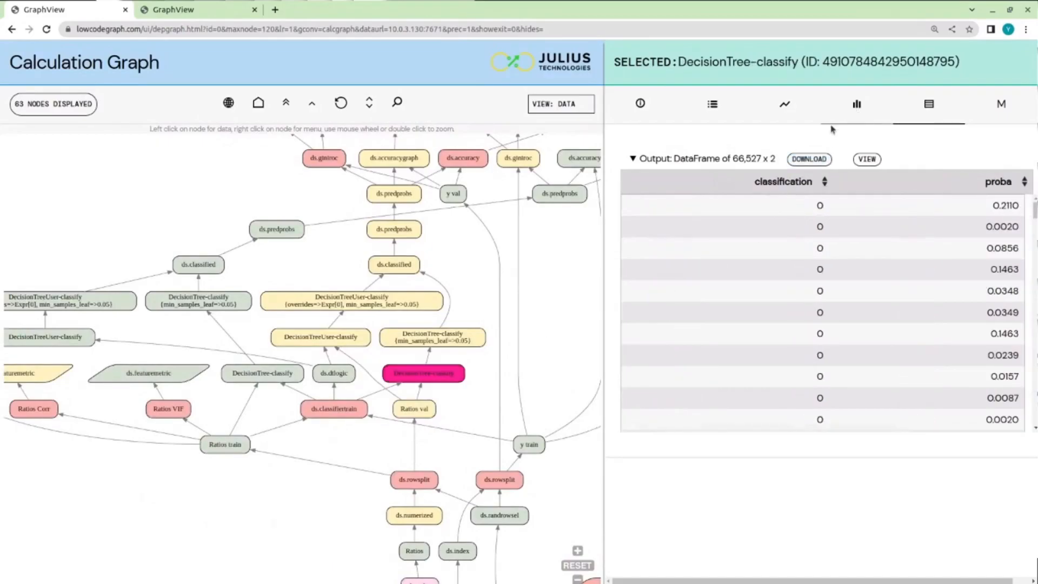
# Select DecisionTreeUser-classify and view its node info: rule ds.classified, upstream ds.dtlogic and Ratios val.
pyautogui.click(320, 337)
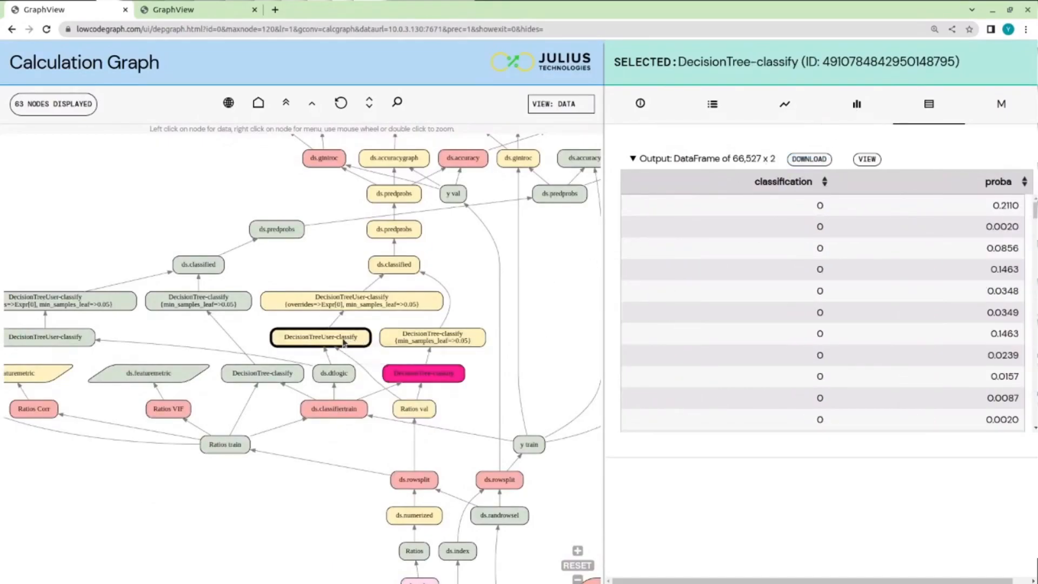
pyautogui.click(321, 337)
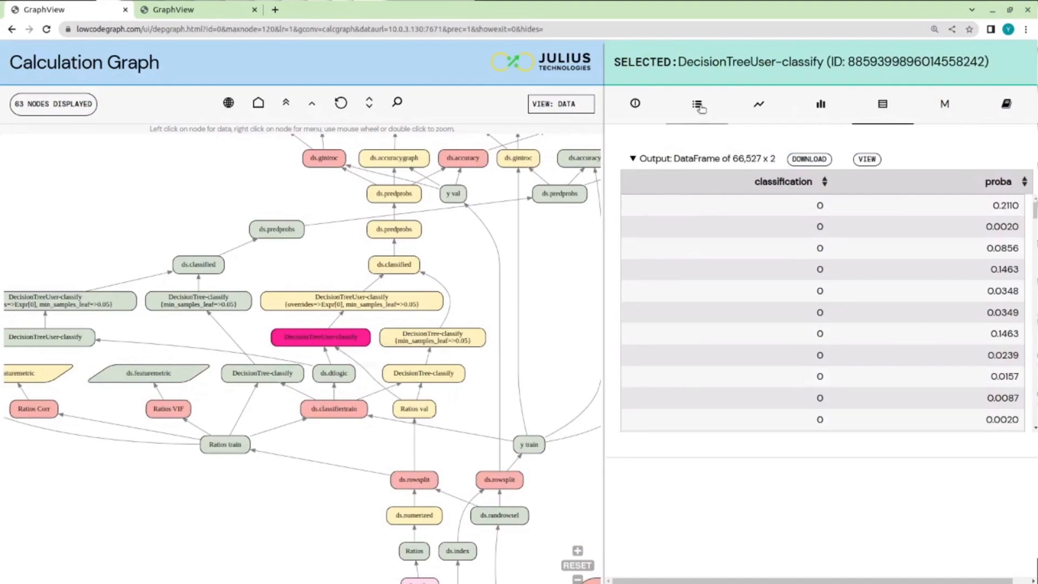
pyautogui.moveTo(839, 138)
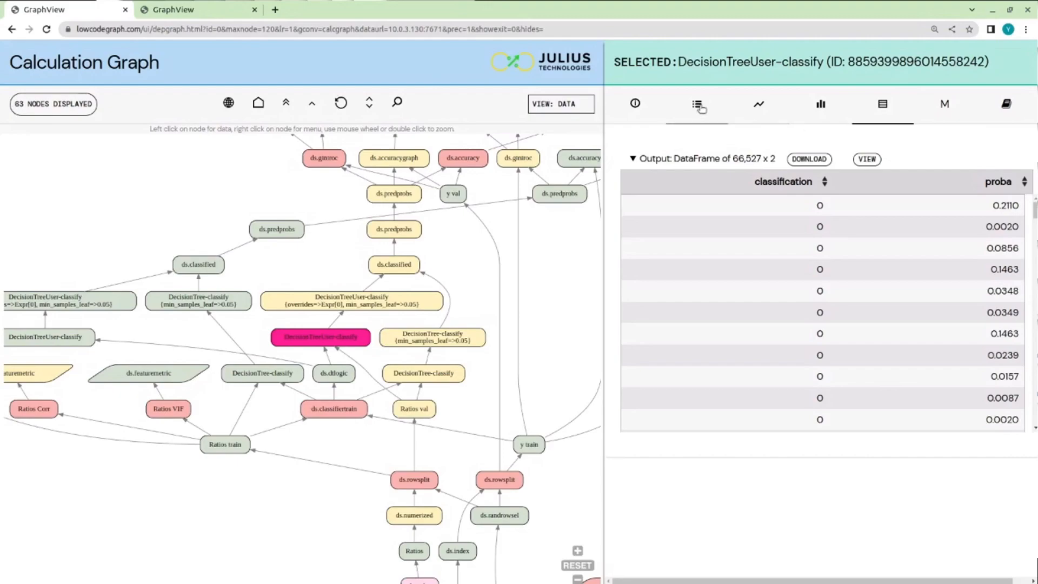
pyautogui.moveTo(700, 104)
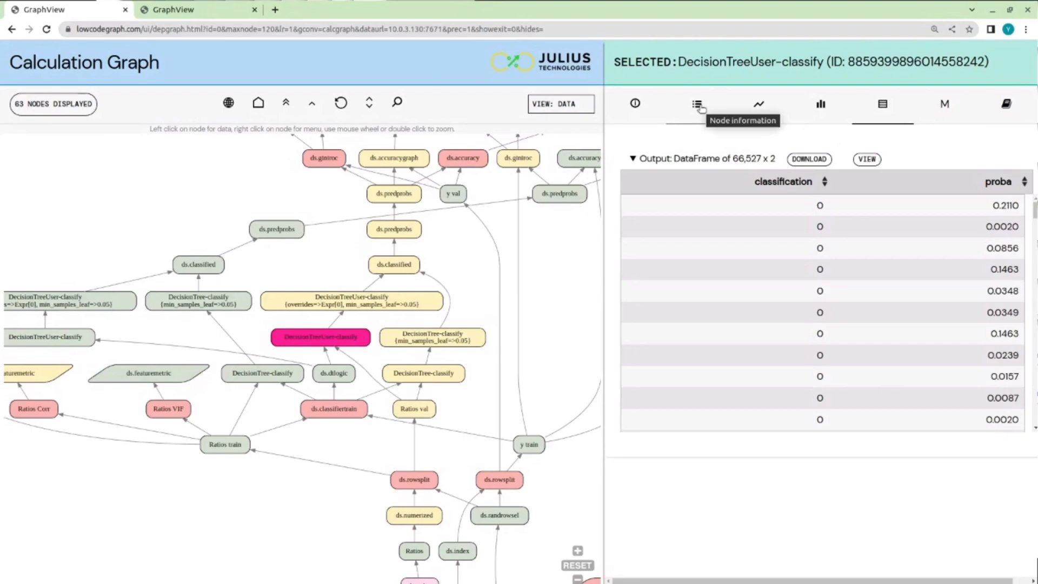
pyautogui.moveTo(658, 140)
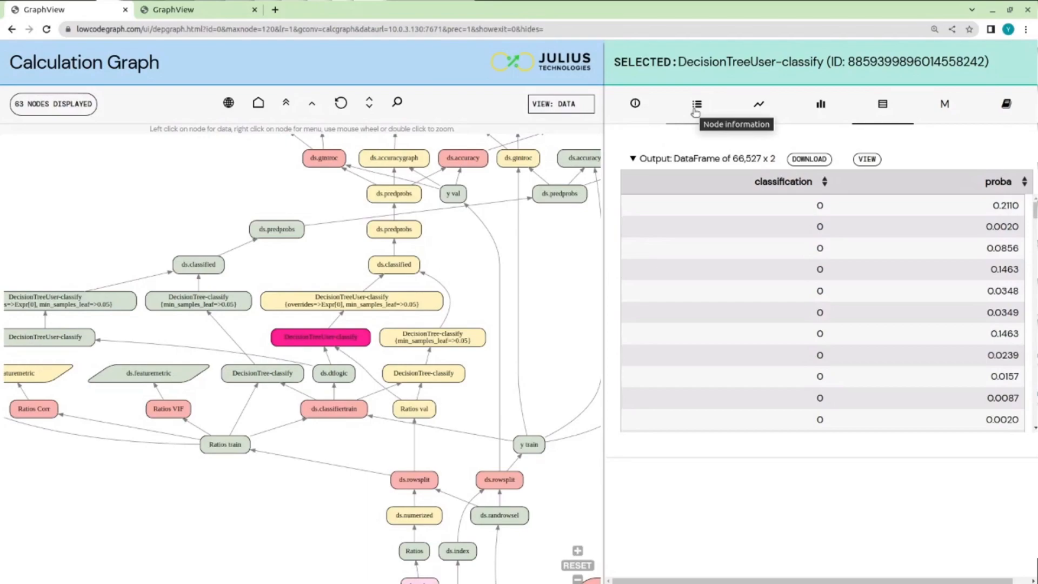
pyautogui.moveTo(807, 138)
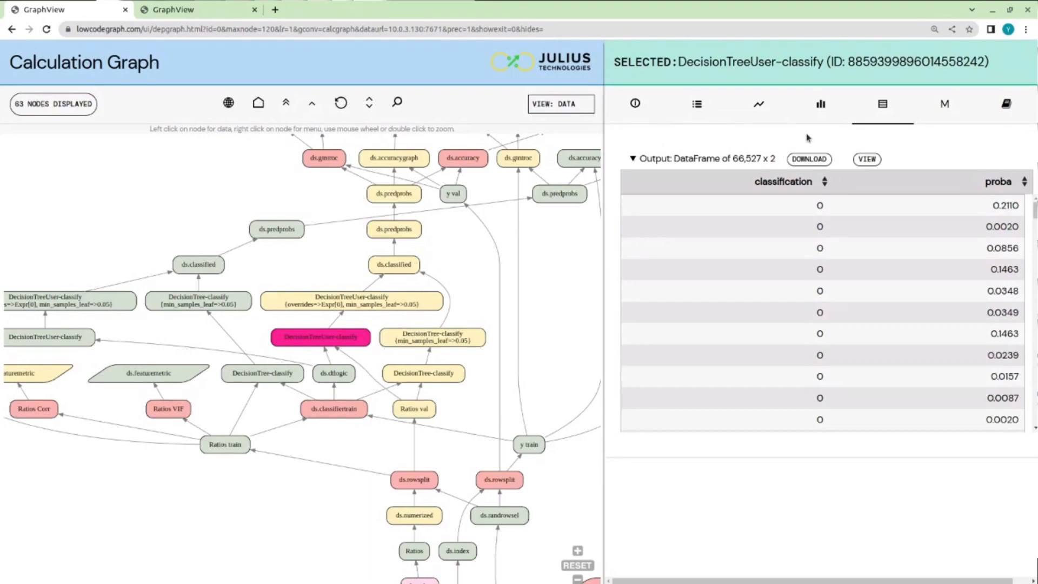
pyautogui.moveTo(714, 126)
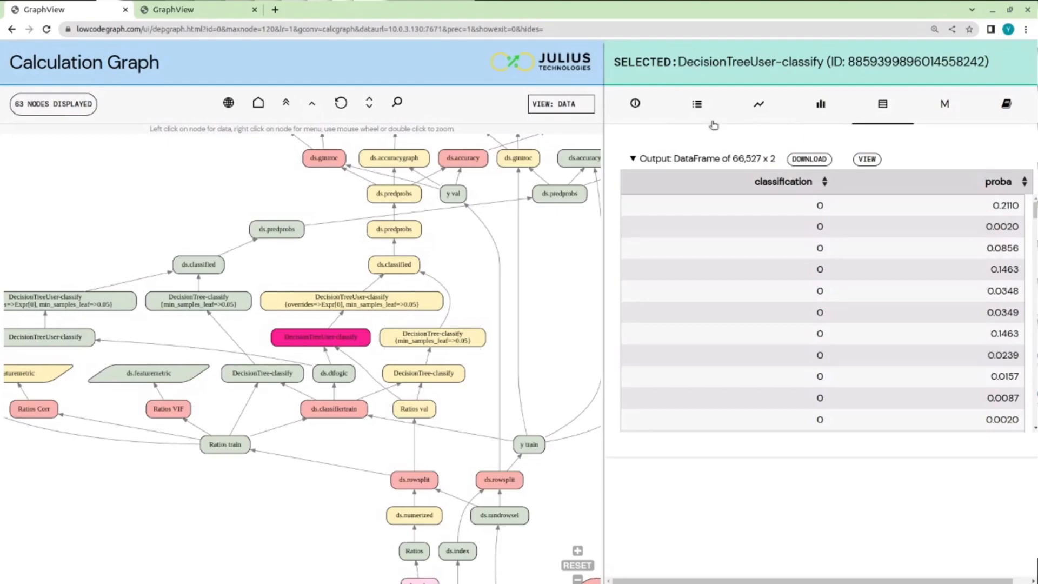
pyautogui.click(696, 104)
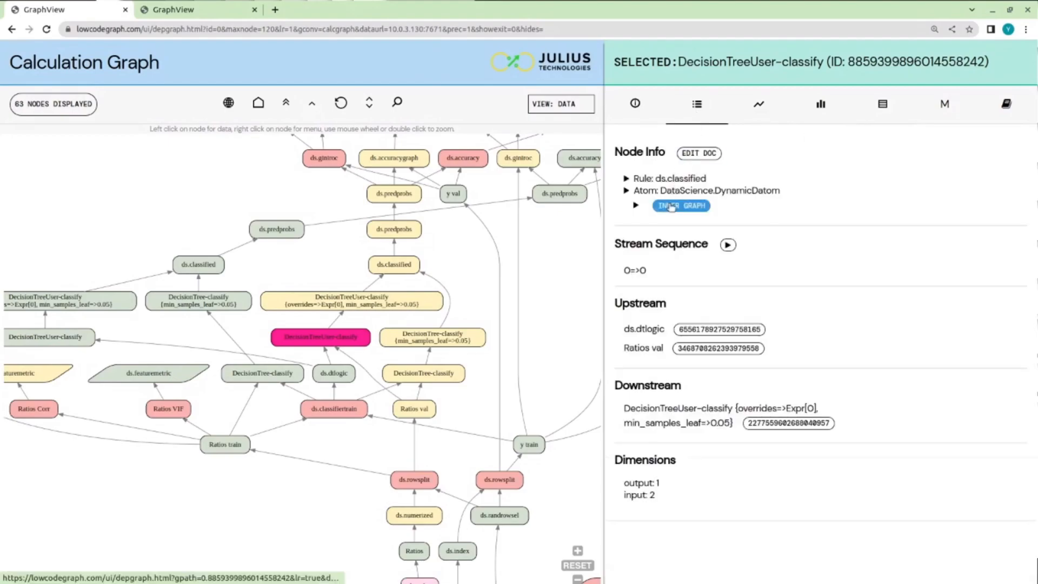
# Enter the classifier's 31-node inner decision tree and inspect leaf node 7's output data.
pyautogui.click(680, 206)
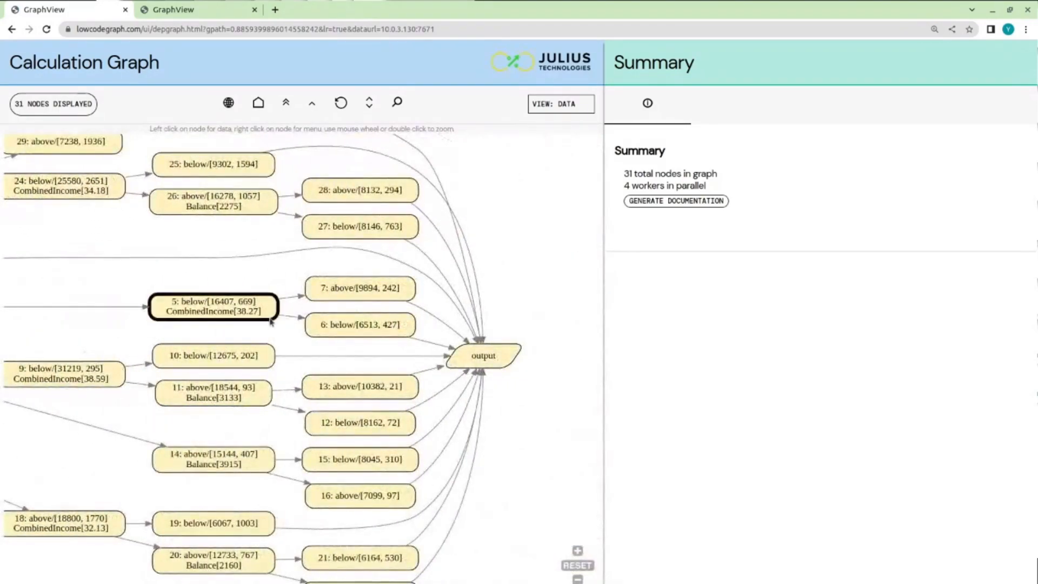
pyautogui.click(359, 288)
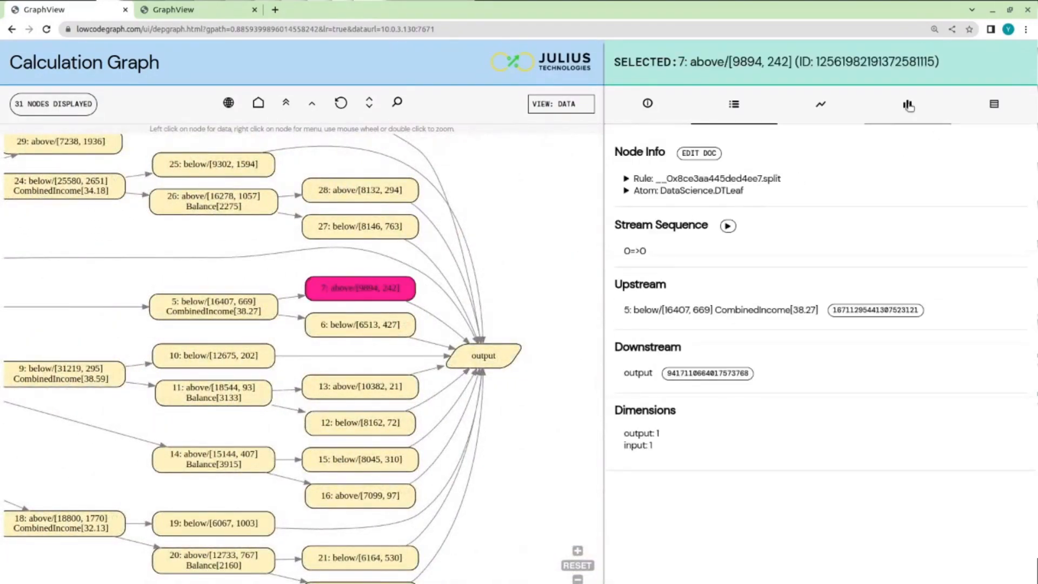
pyautogui.click(993, 104)
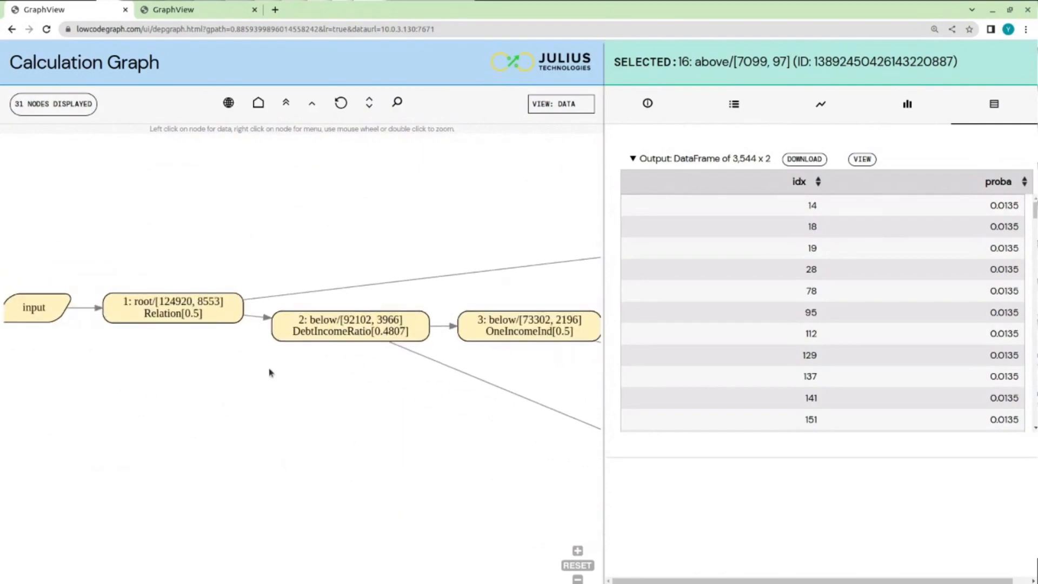
pyautogui.click(172, 308)
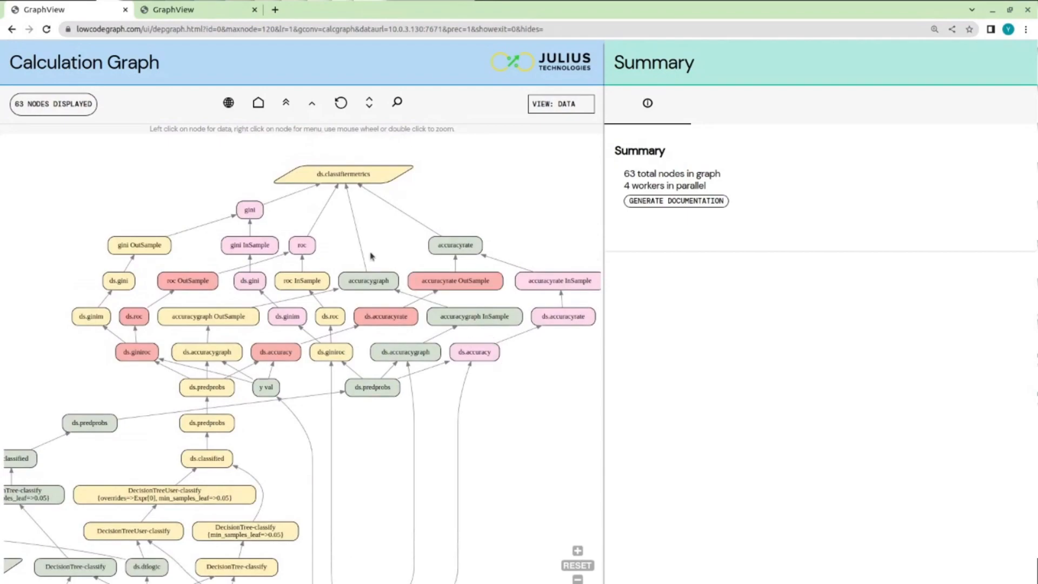
# Select the roc node, view its ROC curve plots, then its output data table.
pyautogui.click(302, 246)
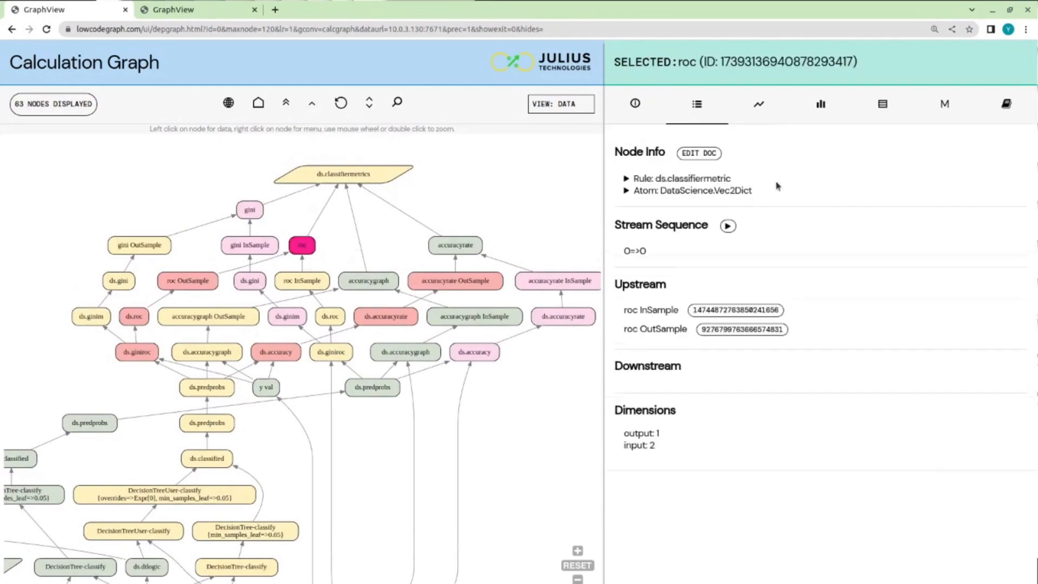
pyautogui.click(759, 103)
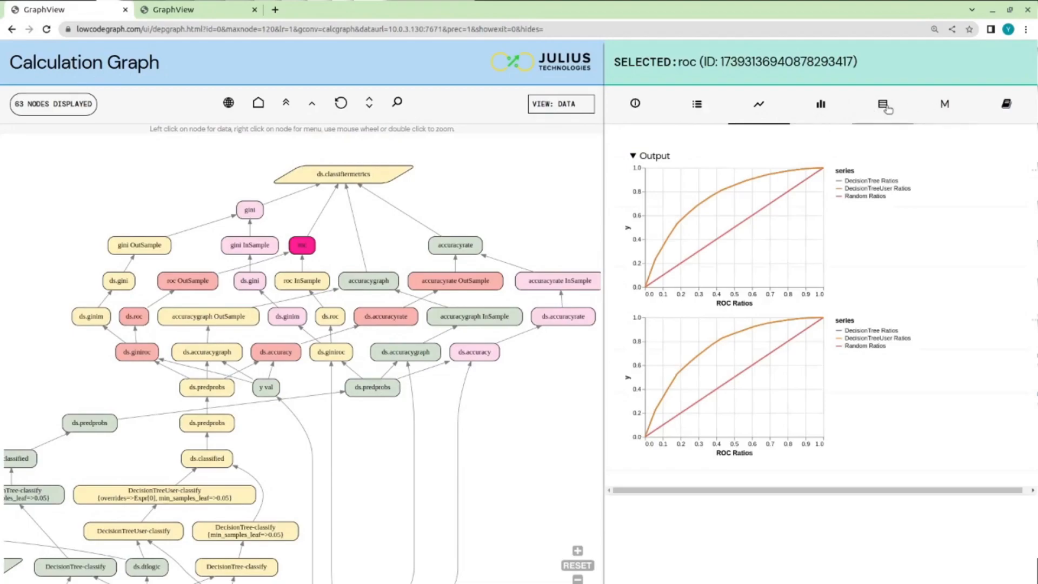
pyautogui.click(455, 246)
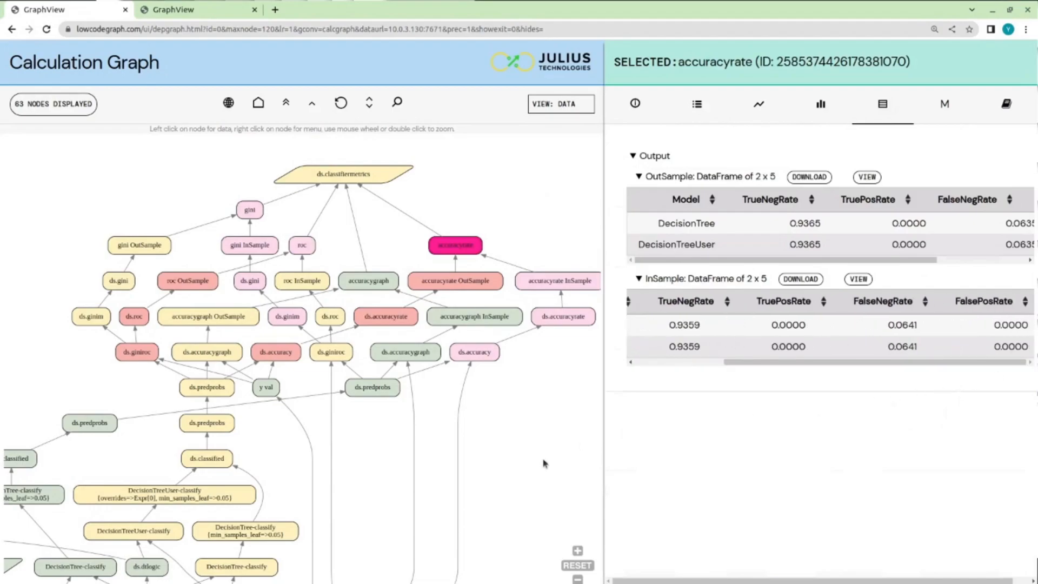
# Read the accuracyrate and roc documentation pages, then show the 63-node graph summary.
pyautogui.click(1006, 104)
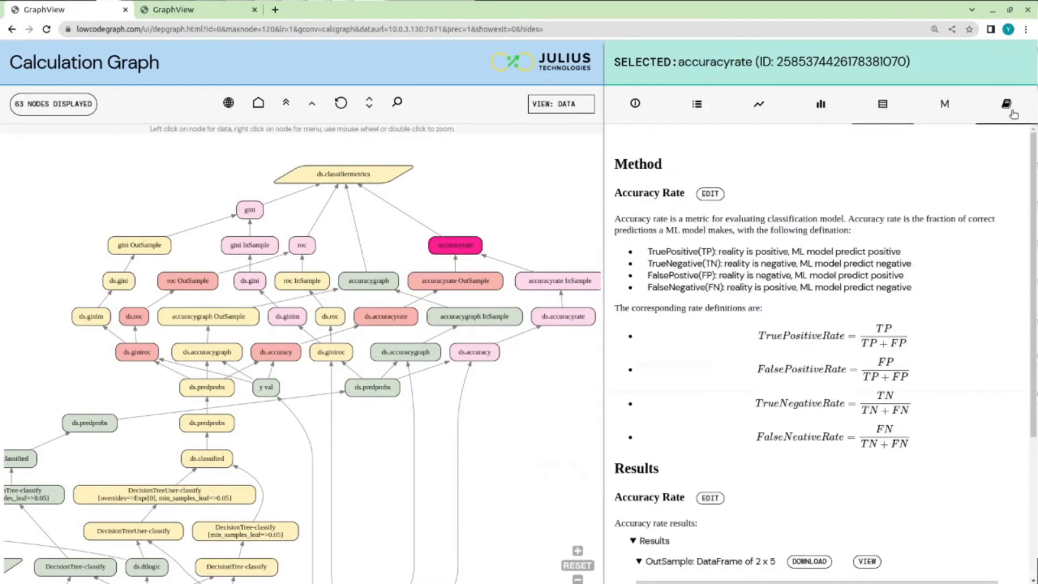
pyautogui.scroll(-3)
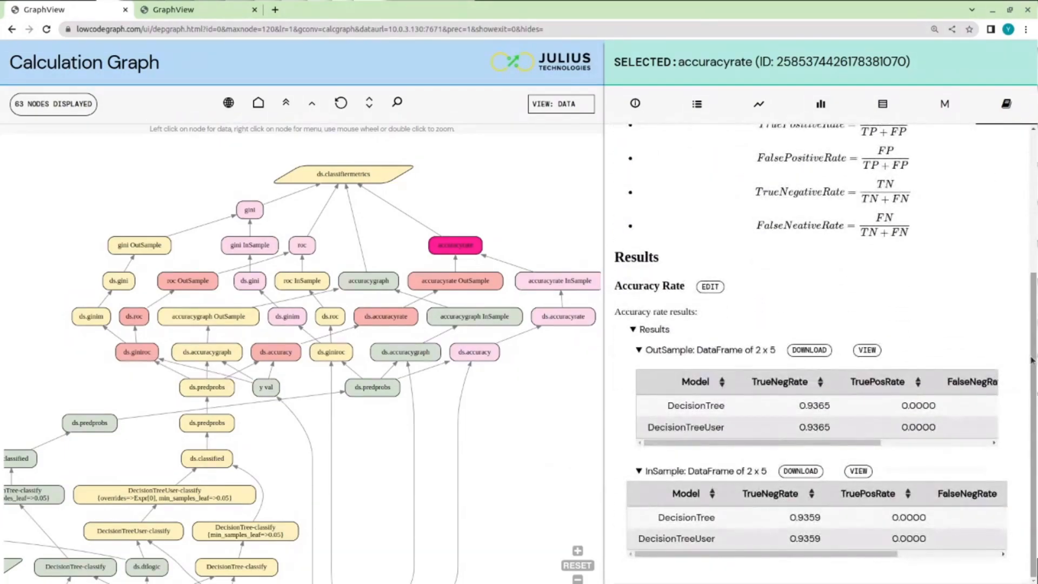
pyautogui.scroll(3)
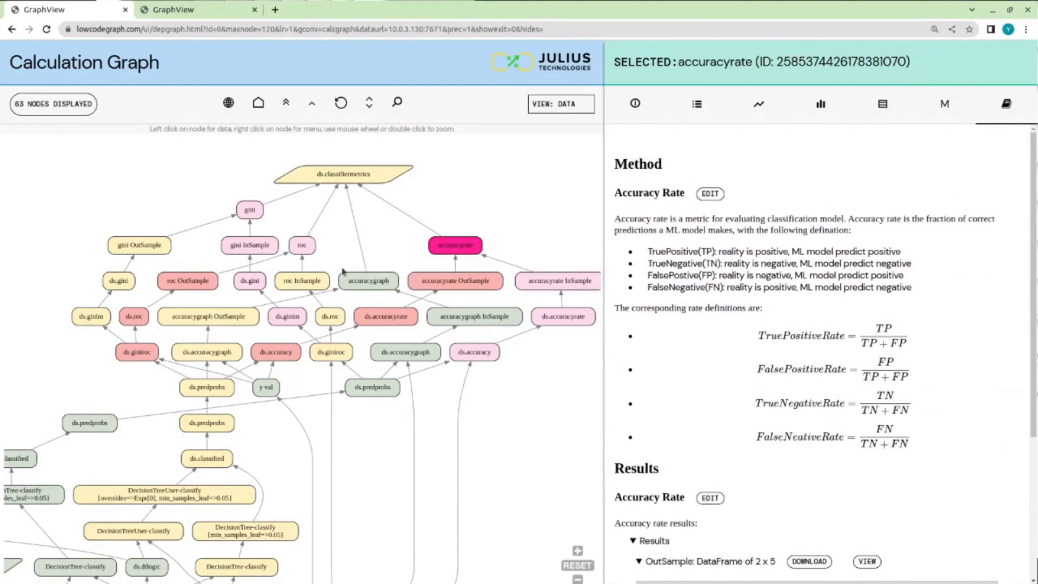
pyautogui.click(301, 245)
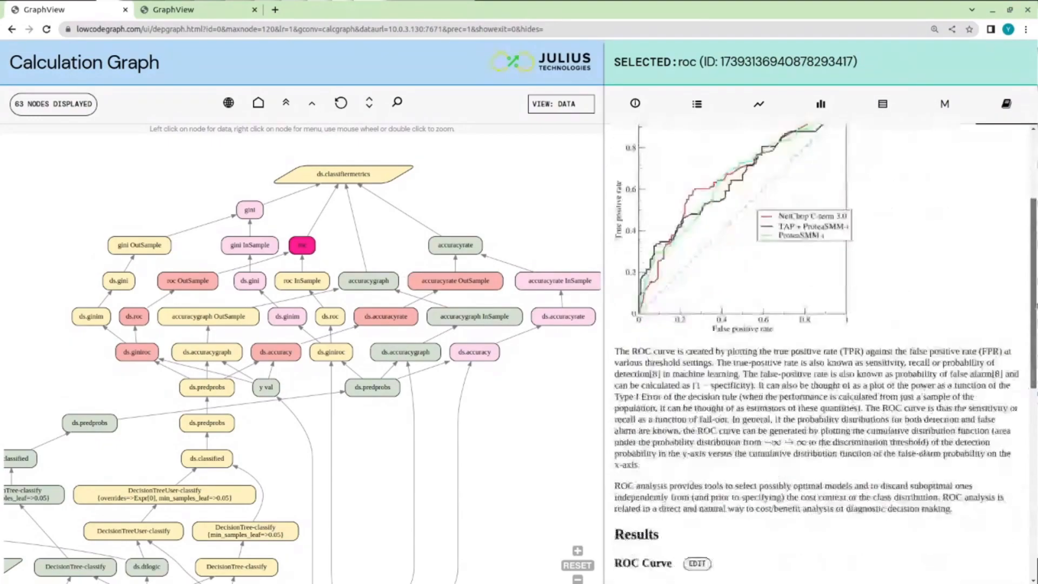
pyautogui.click(635, 104)
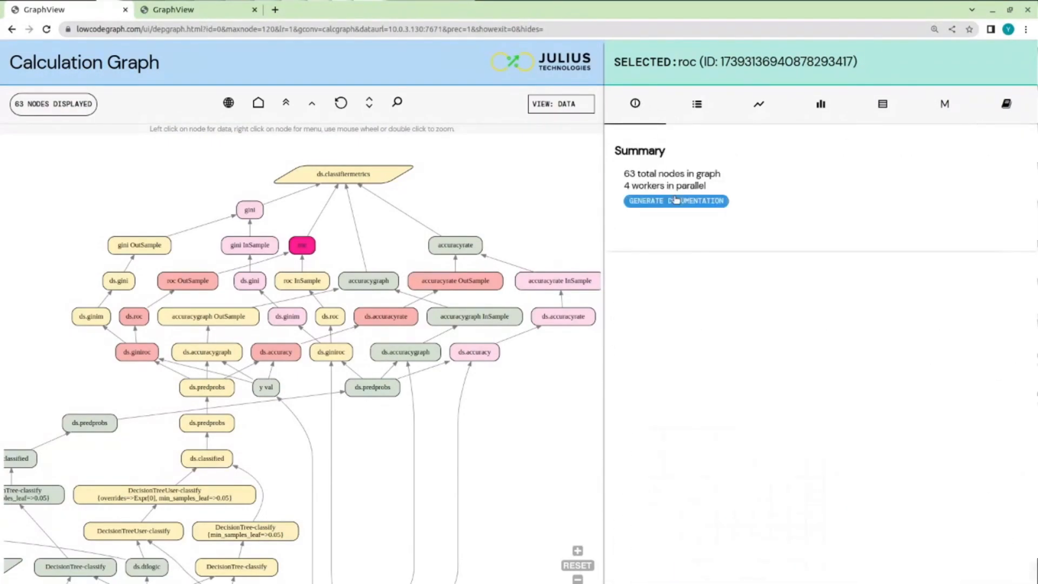
# Generate the Autodoc – Decision Tree report, scroll its sections, and return to the graph tab.
pyautogui.click(675, 201)
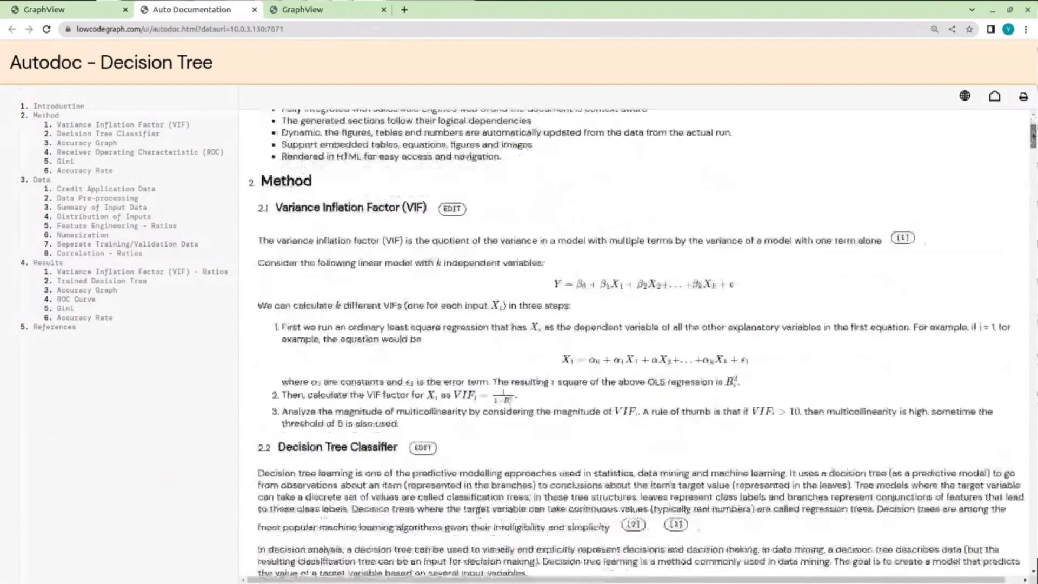
pyautogui.scroll(-3)
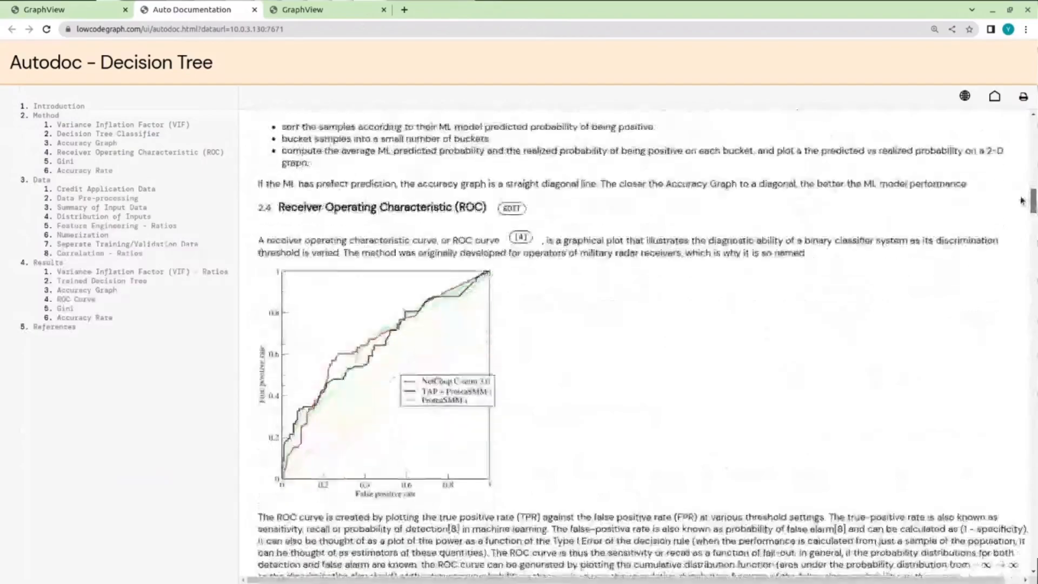
pyautogui.scroll(3)
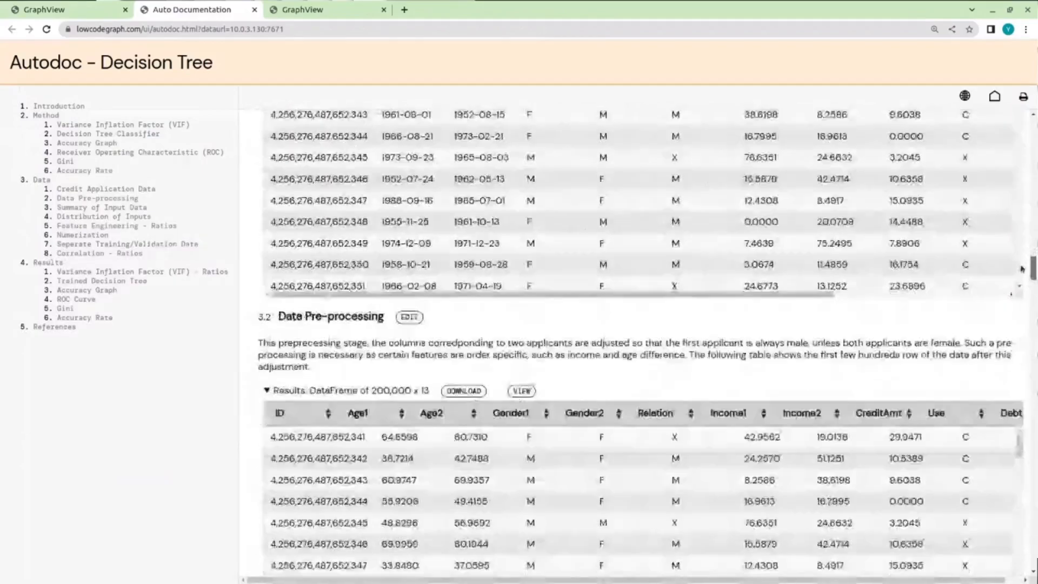
pyautogui.scroll(-3)
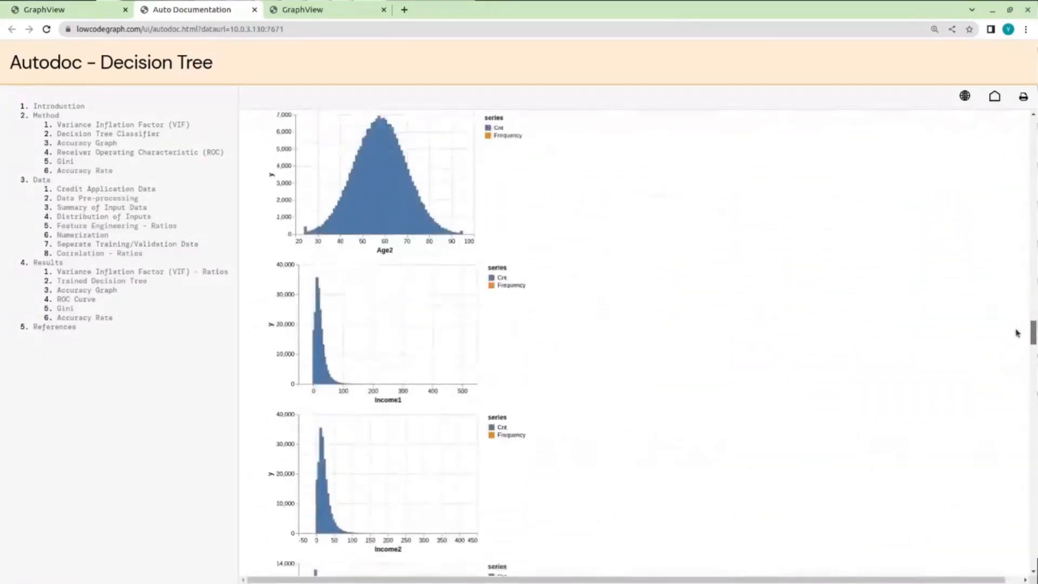
pyautogui.scroll(-3)
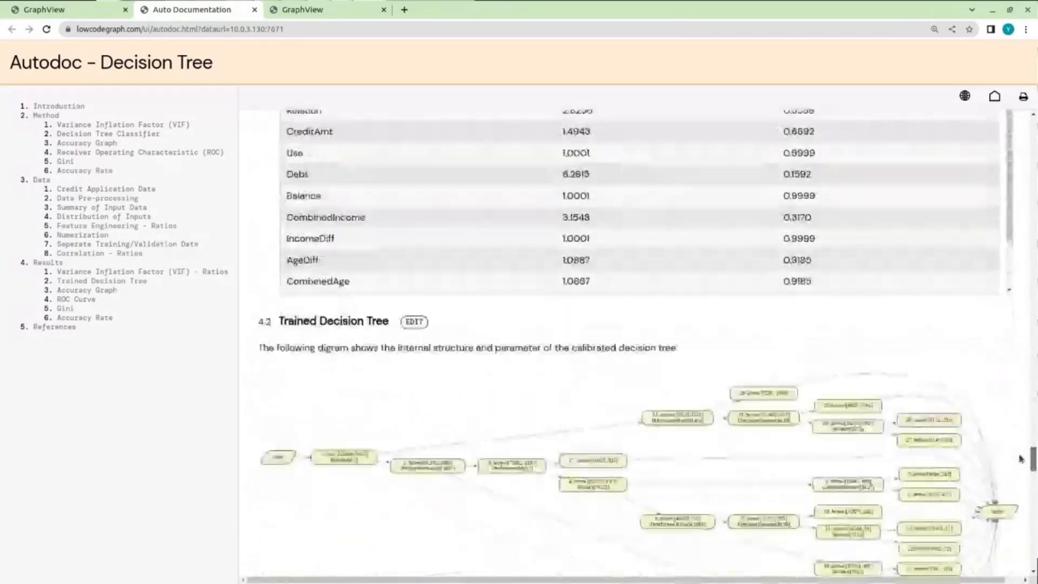
pyautogui.scroll(-3)
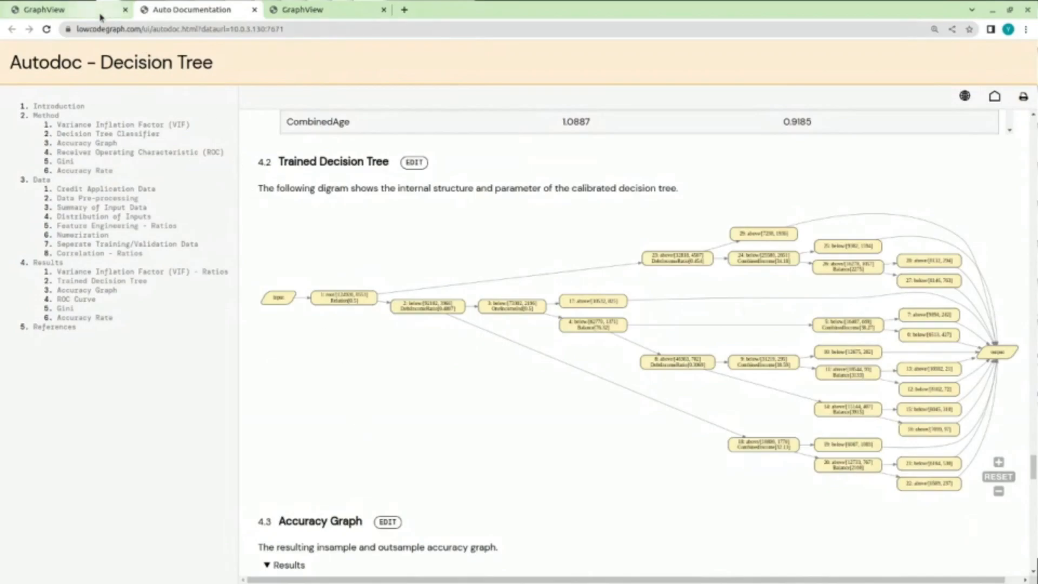
pyautogui.click(63, 10)
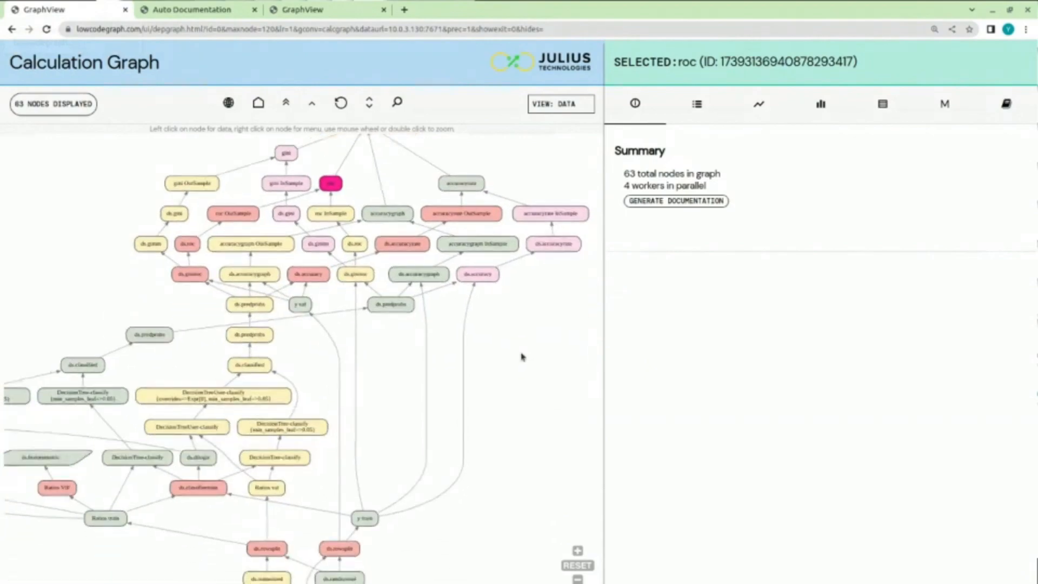
pyautogui.moveTo(261, 122)
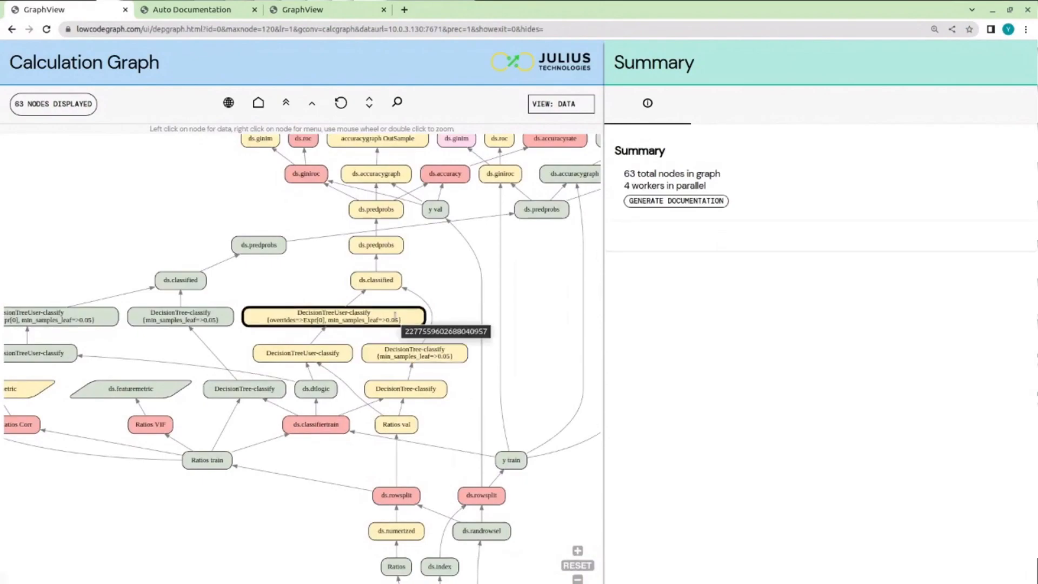
# View the overridden DecisionTreeUser-classify output, then ds.classified's data and its action menu.
pyautogui.click(335, 316)
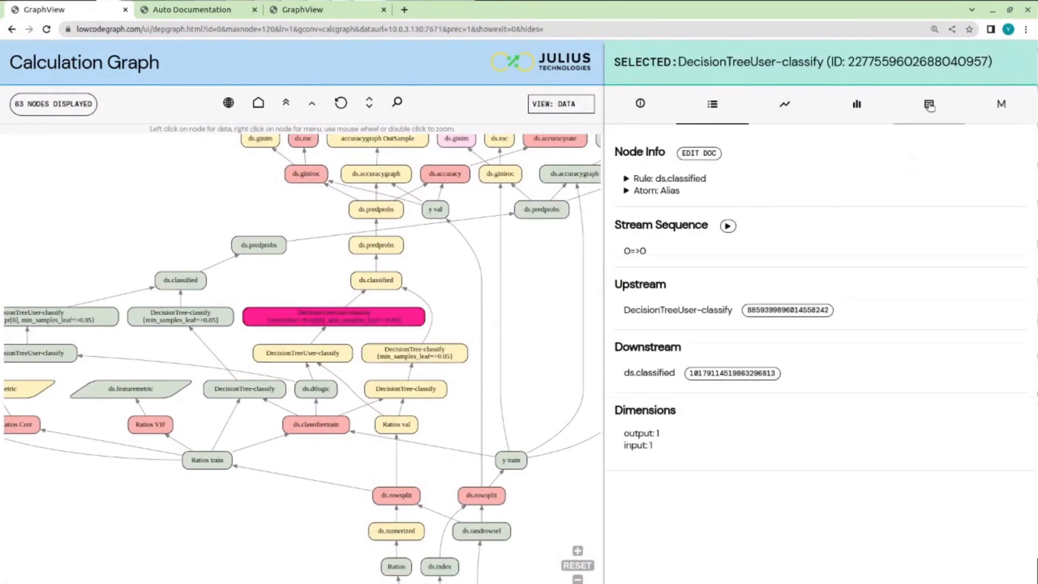
pyautogui.click(929, 104)
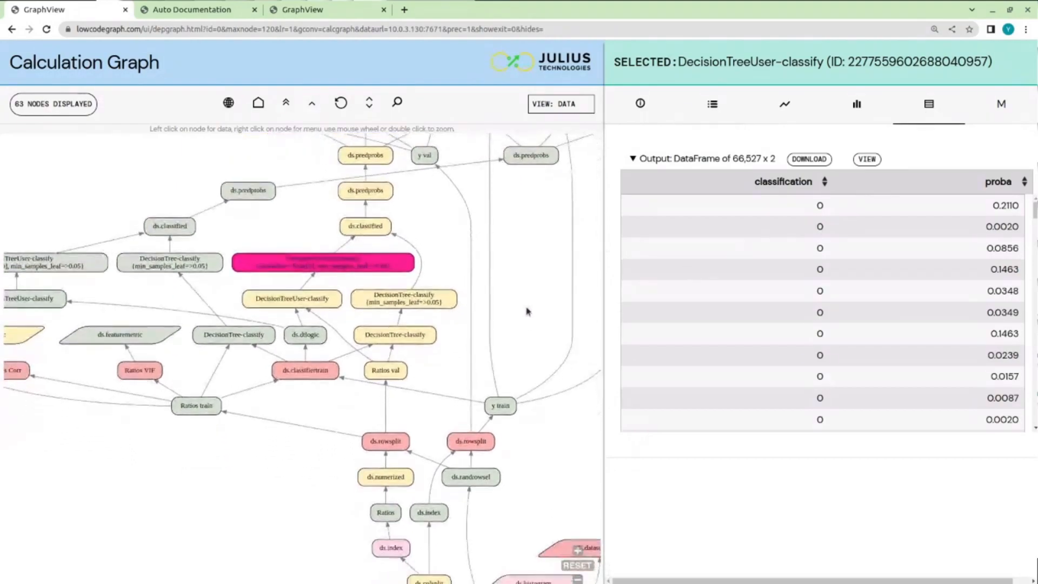
pyautogui.click(366, 226)
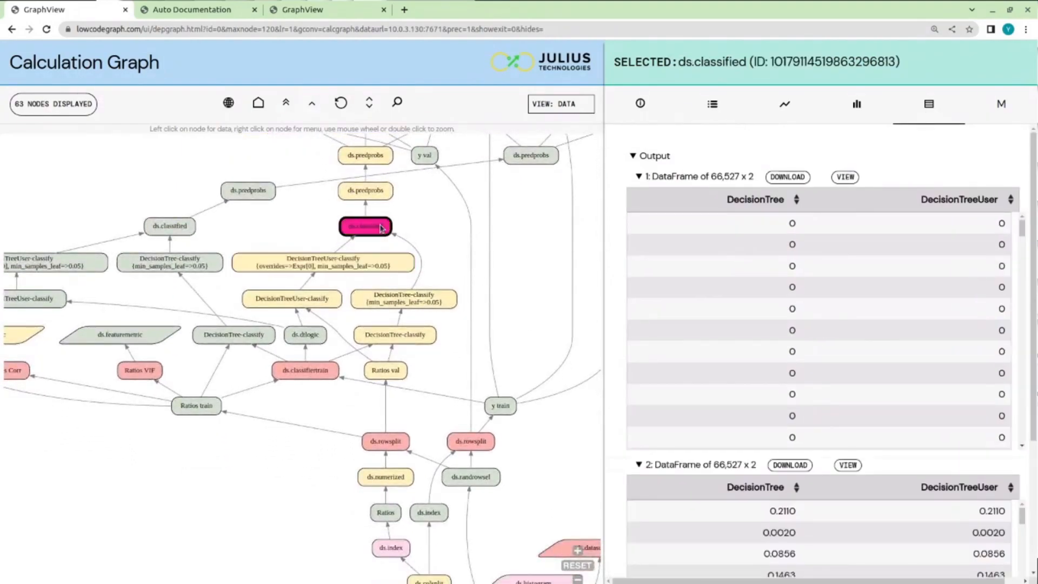
pyautogui.rightClick(364, 226)
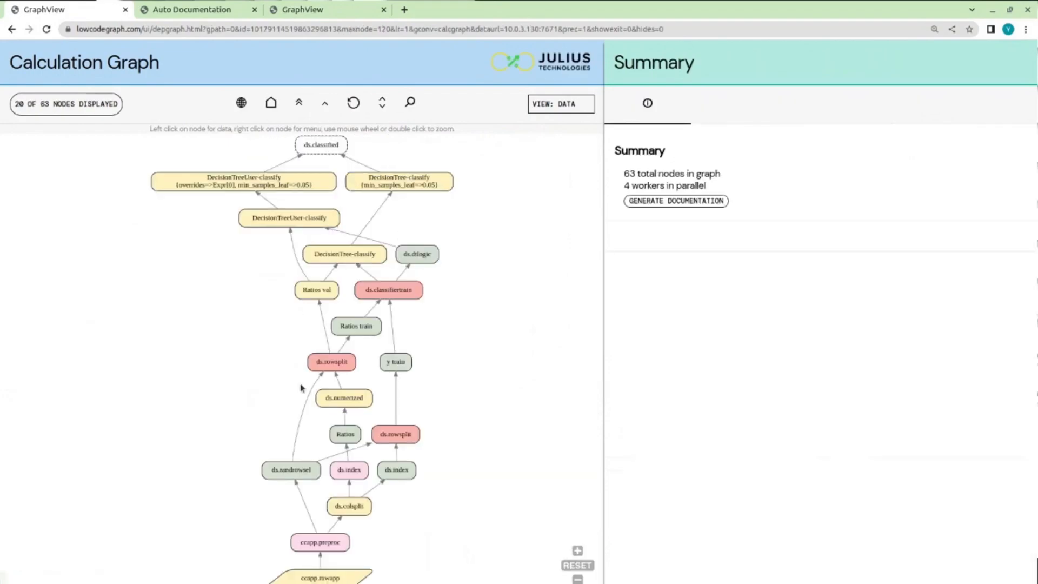
# Show ds.classified's node info and its two DecisionTree vs DecisionTreeUser output tables.
pyautogui.click(320, 144)
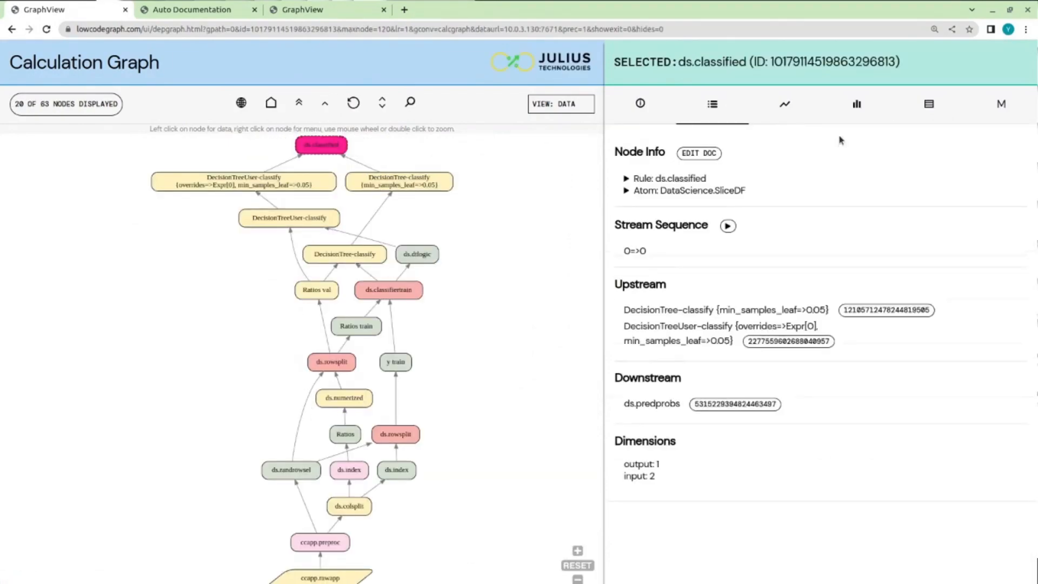
pyautogui.click(928, 104)
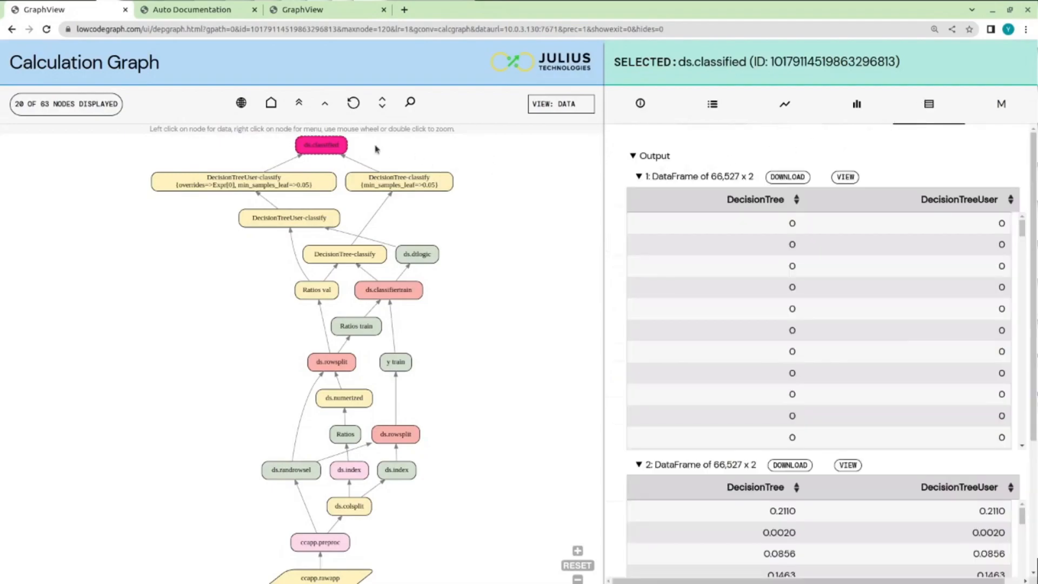
pyautogui.rightClick(320, 144)
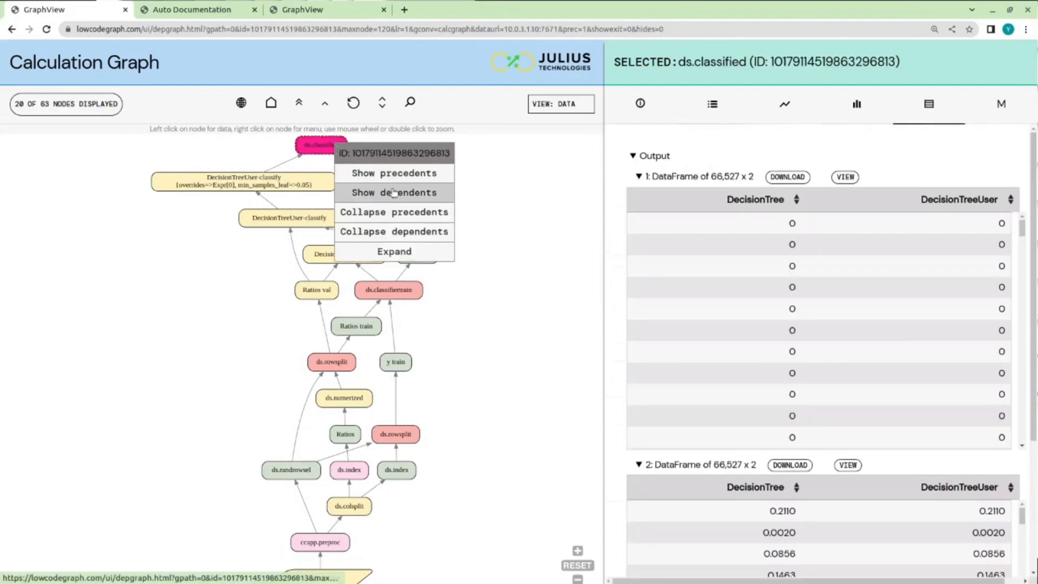
# Show the 19 dependents of ds.classified, flowing through ds.predprobs to ds.classifiermetrics.
pyautogui.click(389, 192)
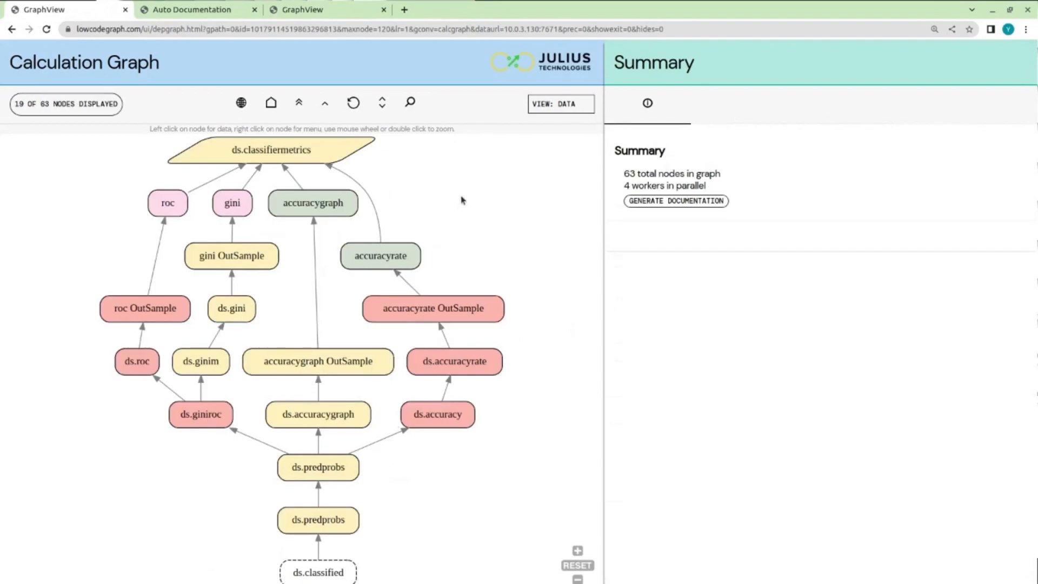
pyautogui.moveTo(461, 201)
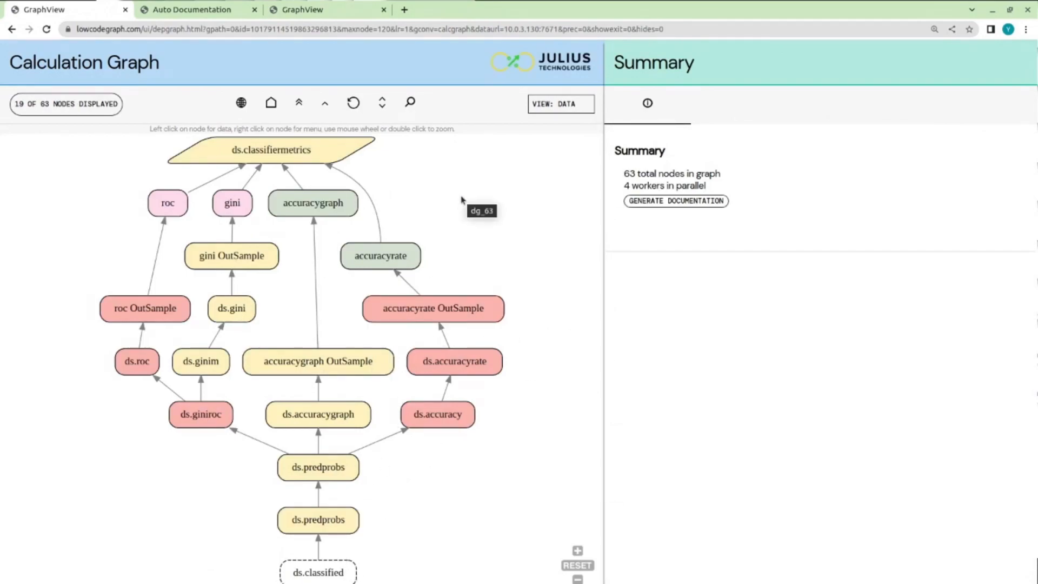
pyautogui.moveTo(727, 325)
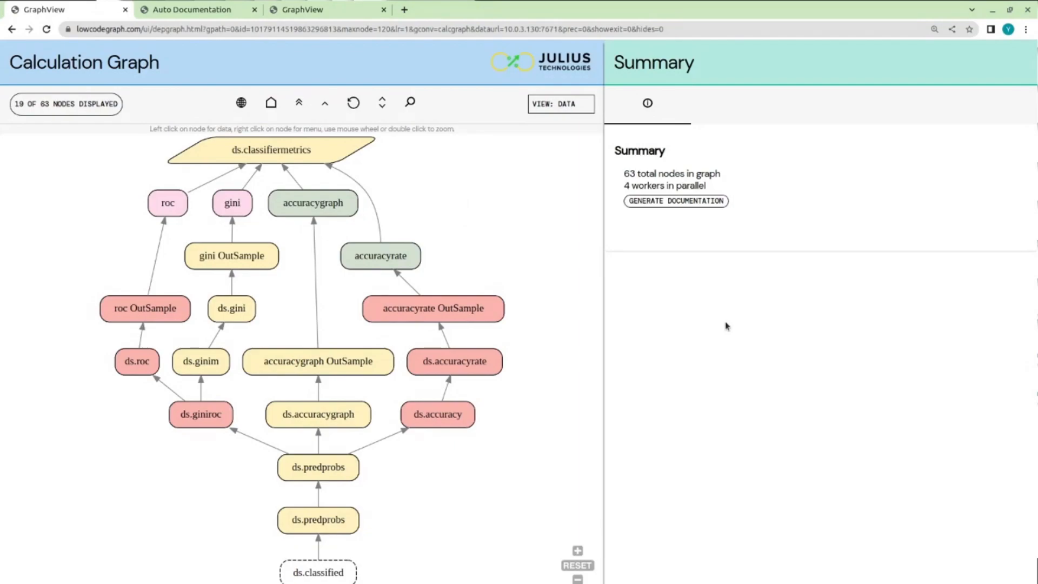
pyautogui.moveTo(537, 237)
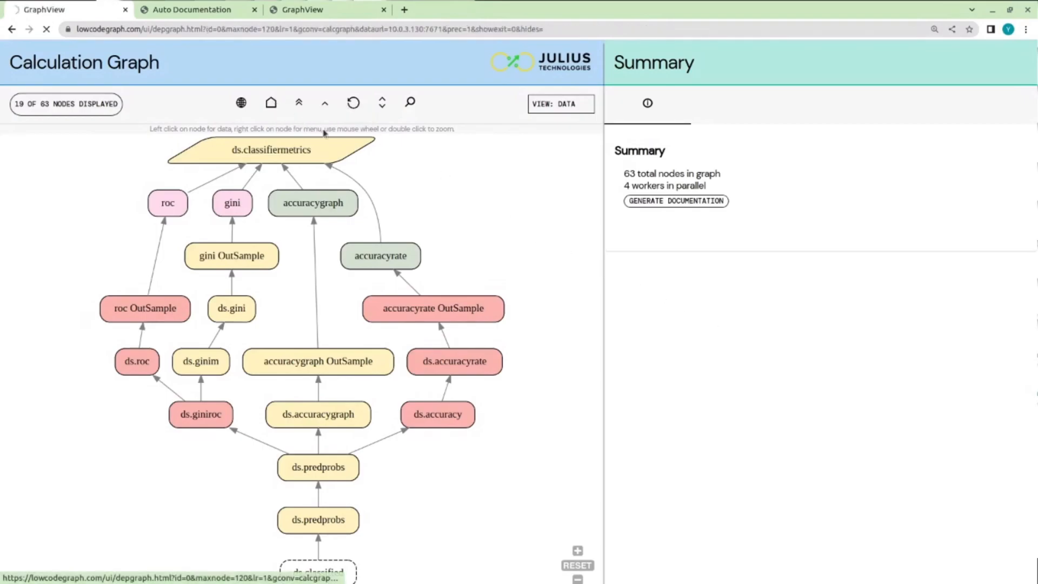
# Return to the full 63-node graph and zoom in on the classifier and metric nodes.
pyautogui.click(285, 103)
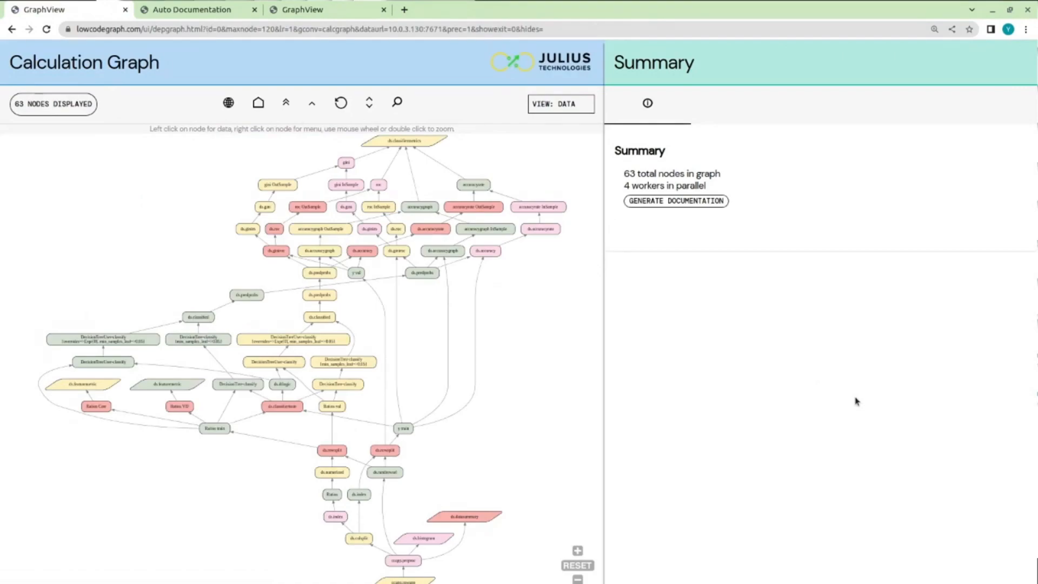
pyautogui.moveTo(670, 247)
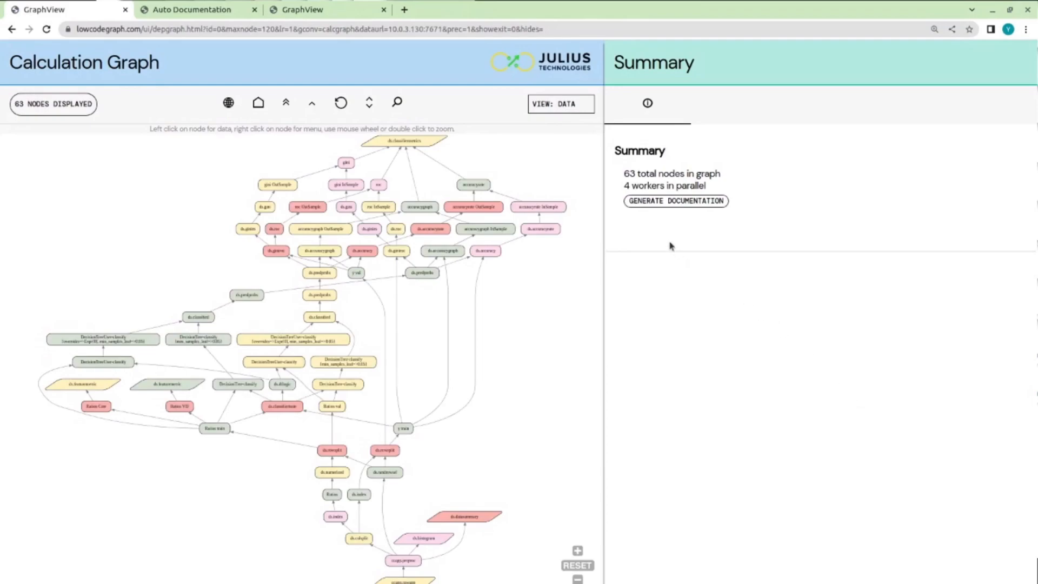
pyautogui.moveTo(642, 226)
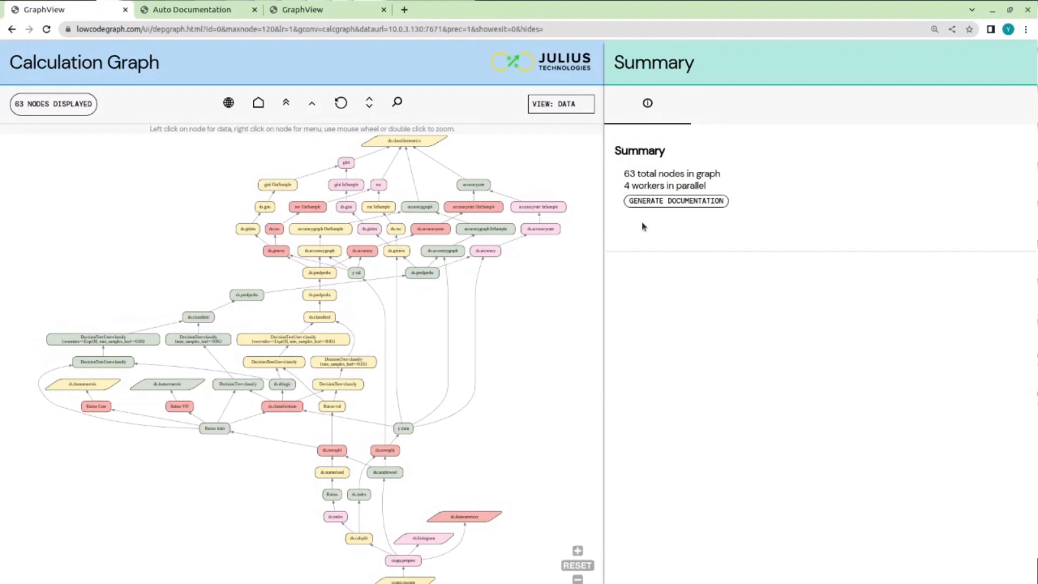
pyautogui.moveTo(560, 246)
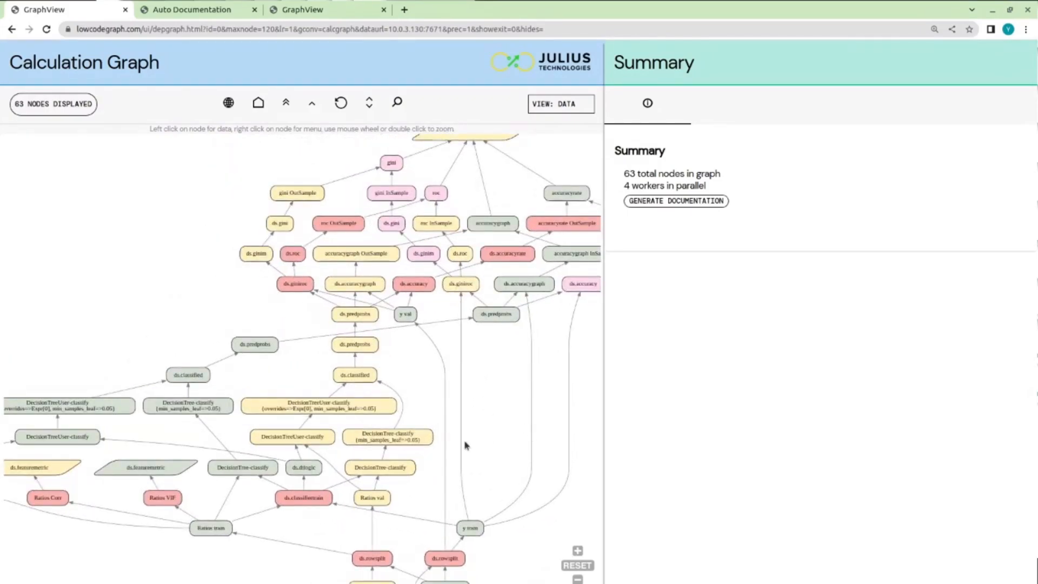
pyautogui.click(387, 436)
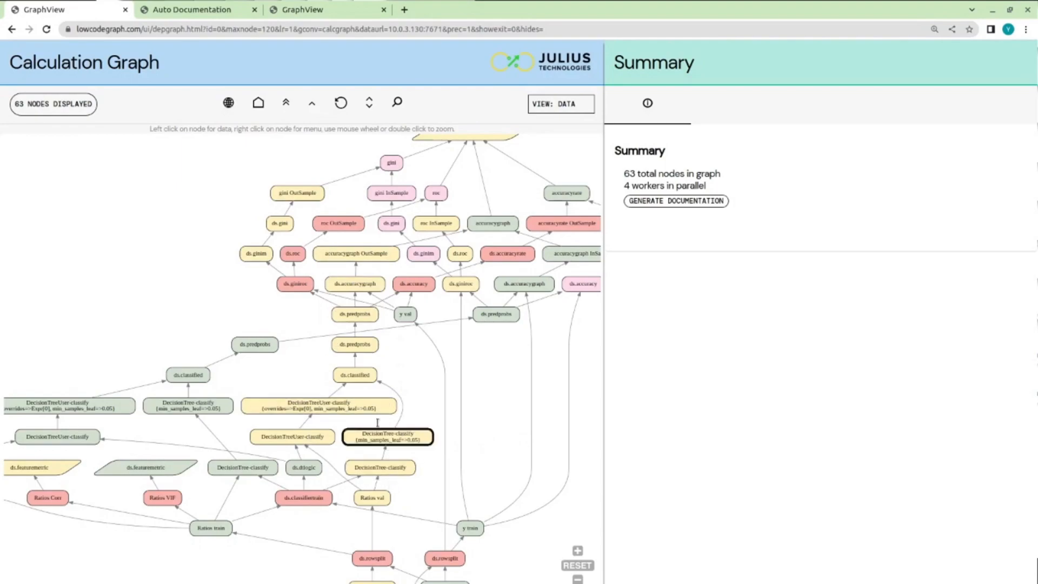
pyautogui.click(318, 405)
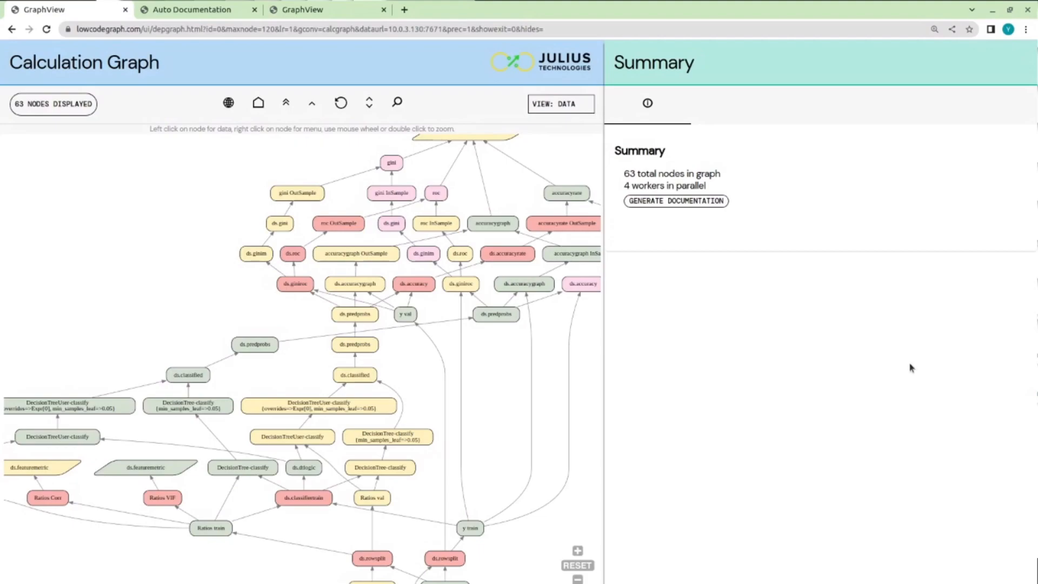
pyautogui.moveTo(621, 255)
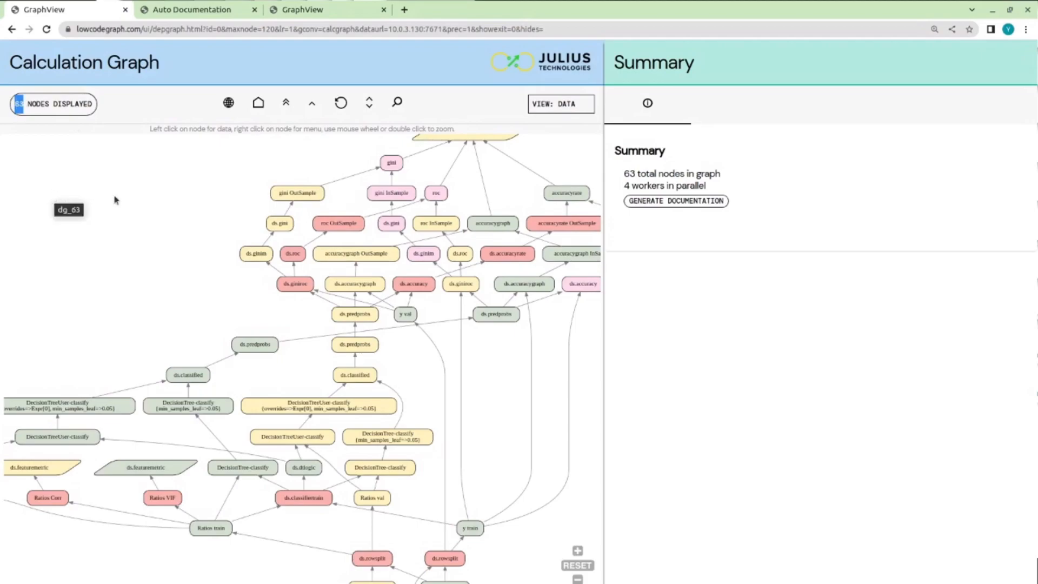
pyautogui.moveTo(873, 480)
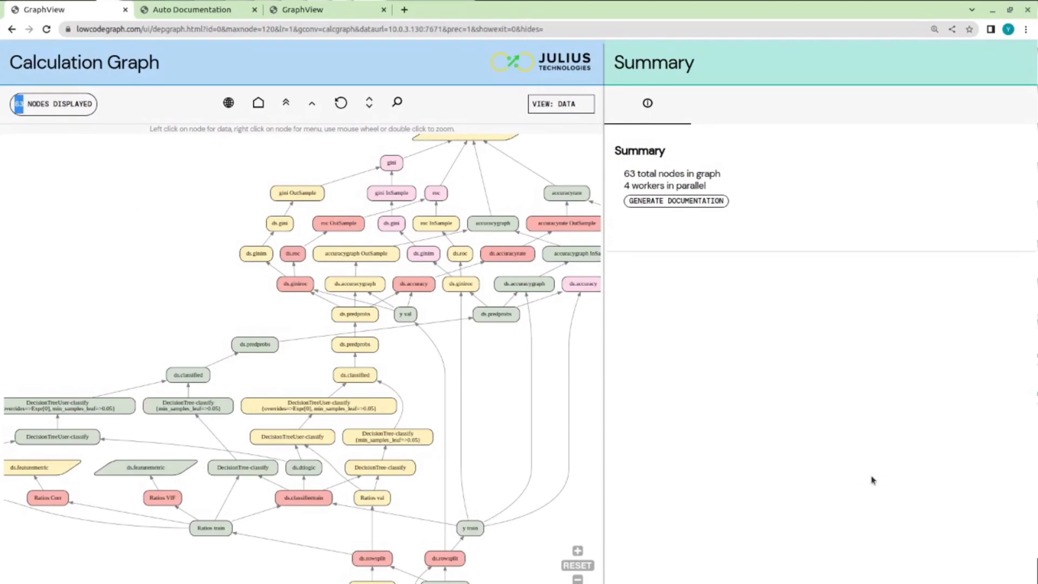
# Toggle VIEW: DATA to VIEW: LOGIC to display the 33-node Rule Graph.
pyautogui.click(560, 104)
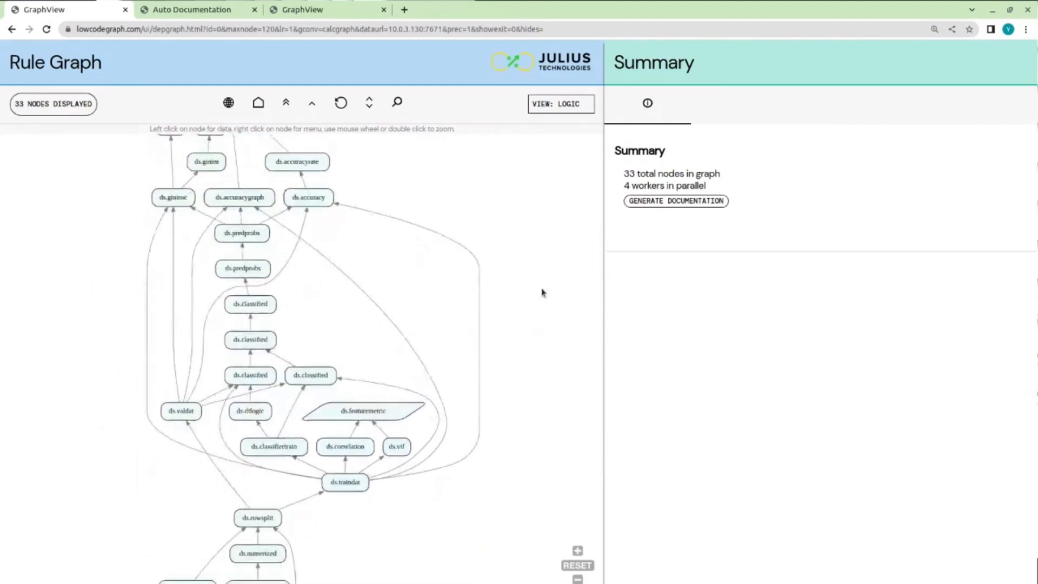
pyautogui.scroll(-3)
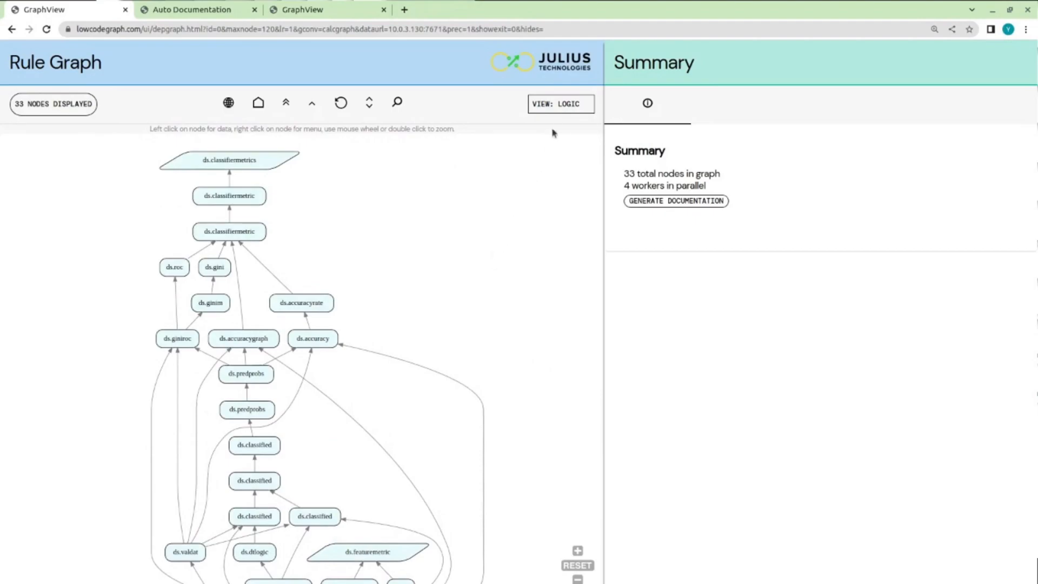
pyautogui.click(560, 103)
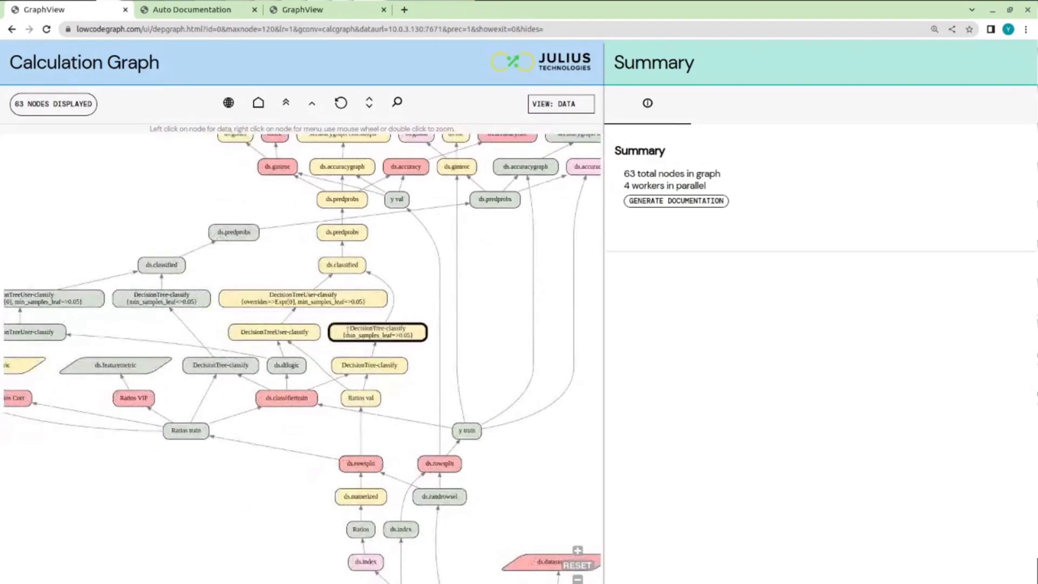
pyautogui.click(273, 332)
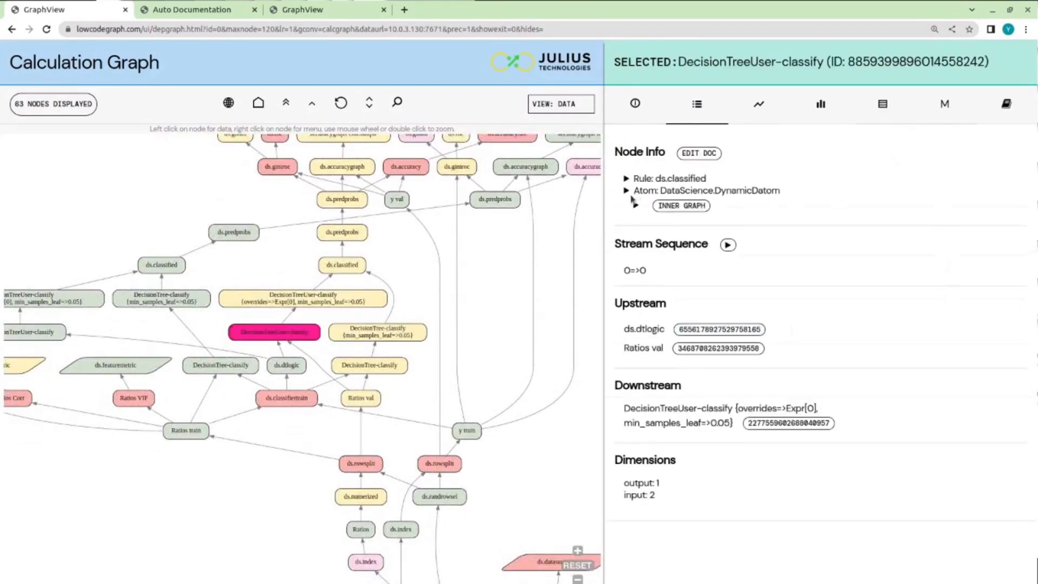
pyautogui.click(626, 191)
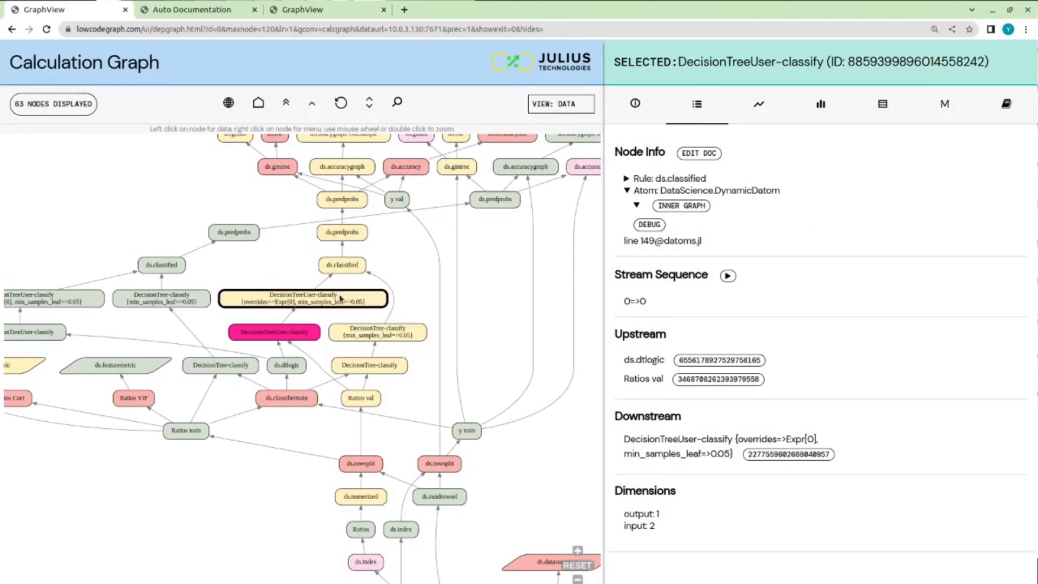
pyautogui.moveTo(341, 265)
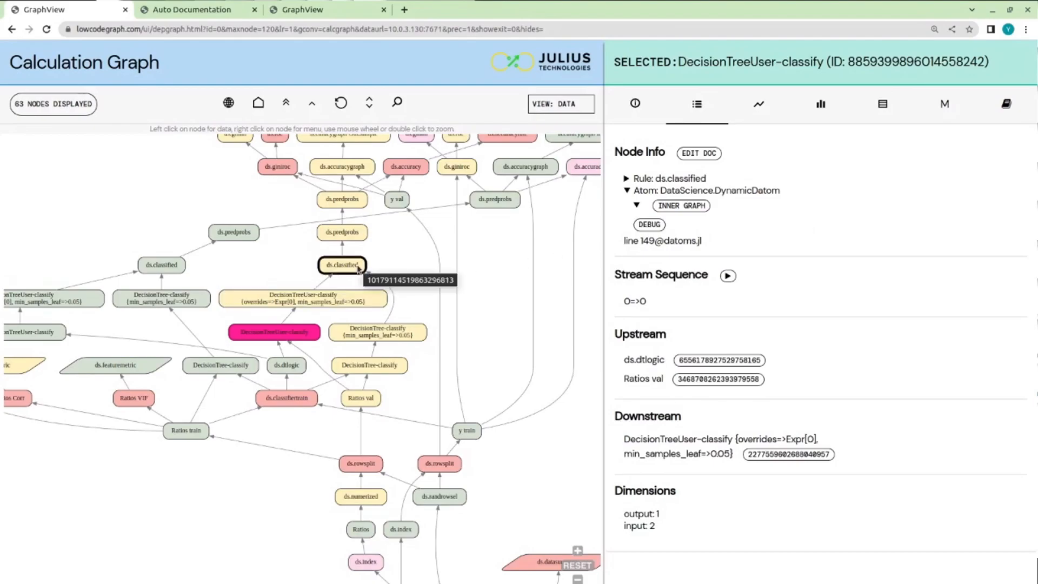
pyautogui.moveTo(943, 328)
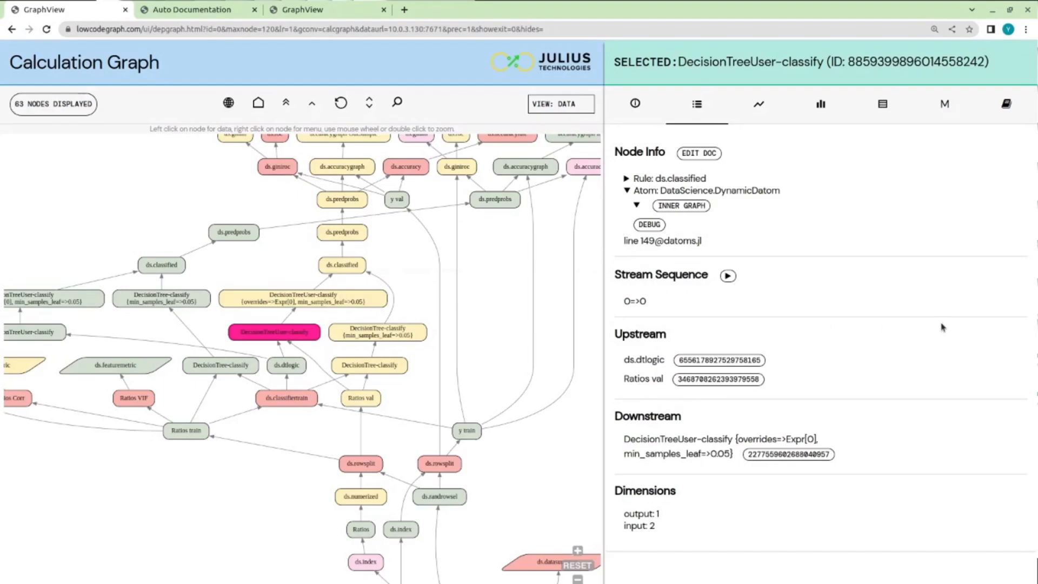
pyautogui.moveTo(369, 364)
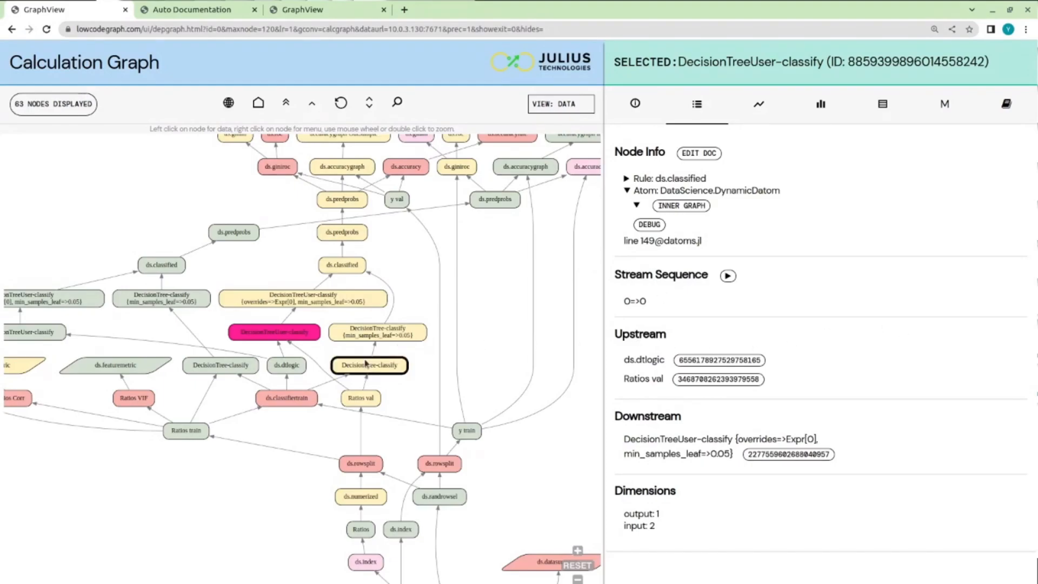
pyautogui.click(368, 365)
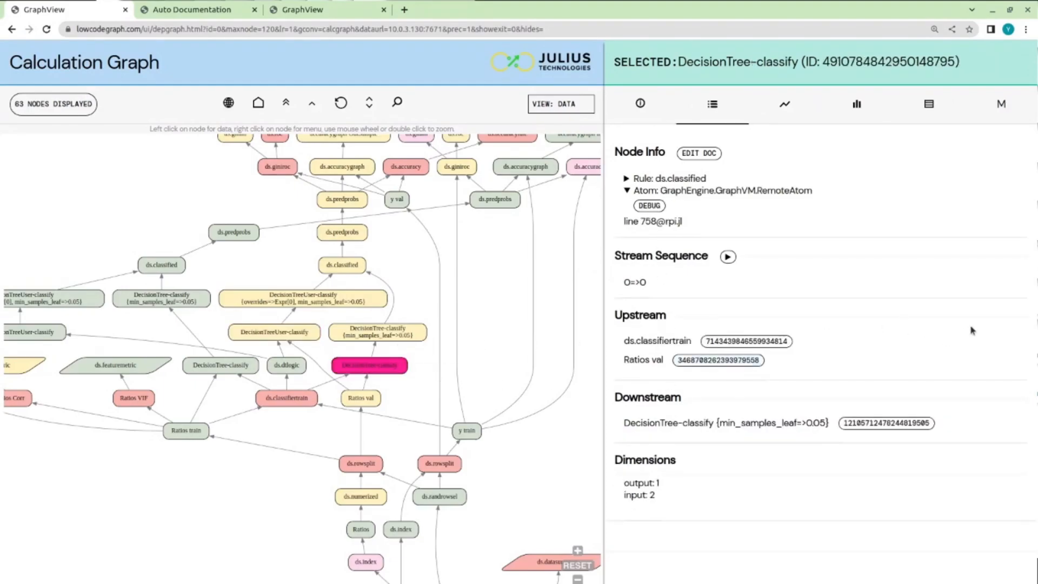
pyautogui.moveTo(877, 362)
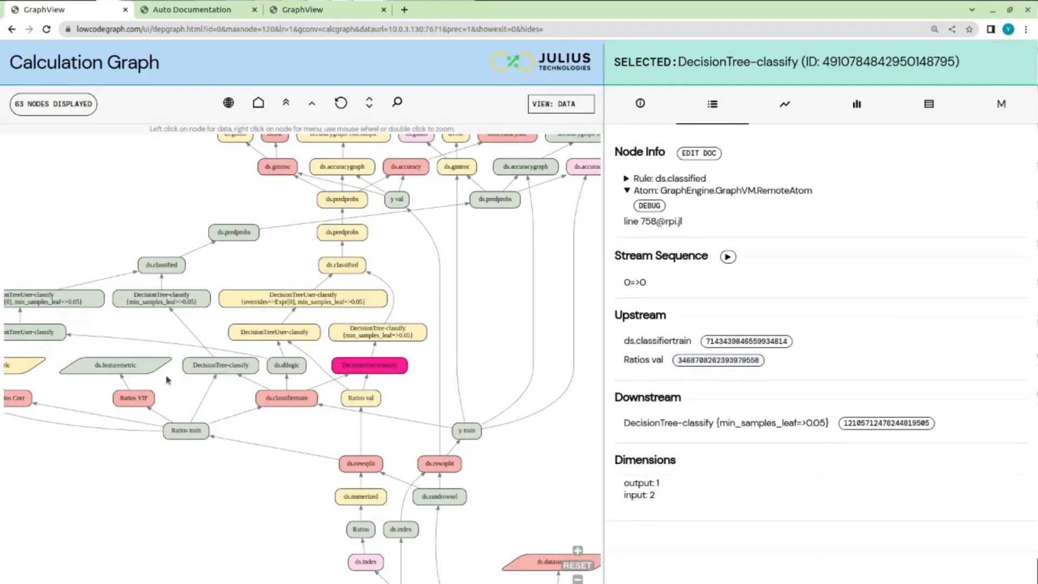
pyautogui.click(133, 398)
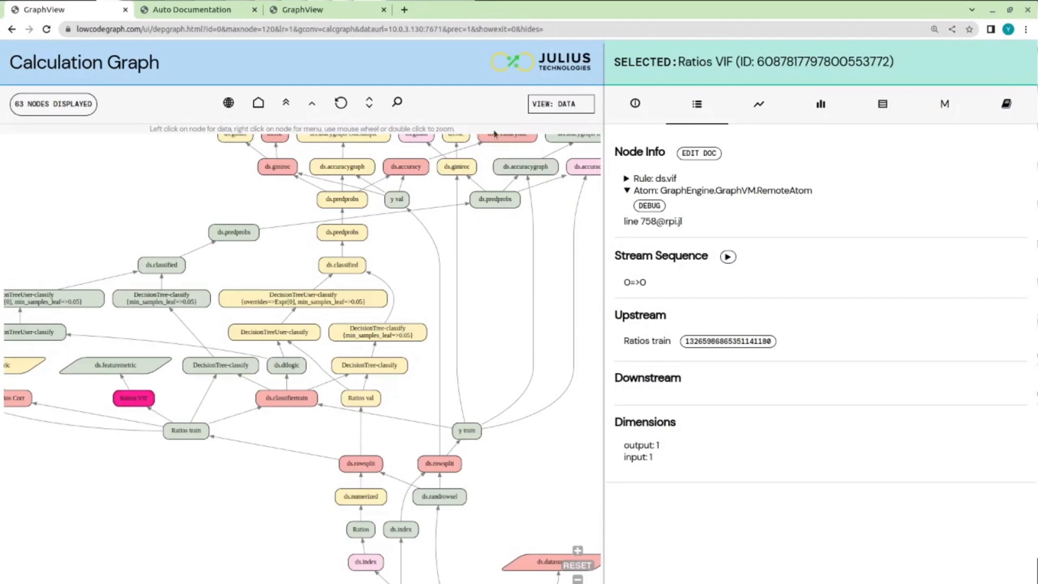
pyautogui.click(258, 103)
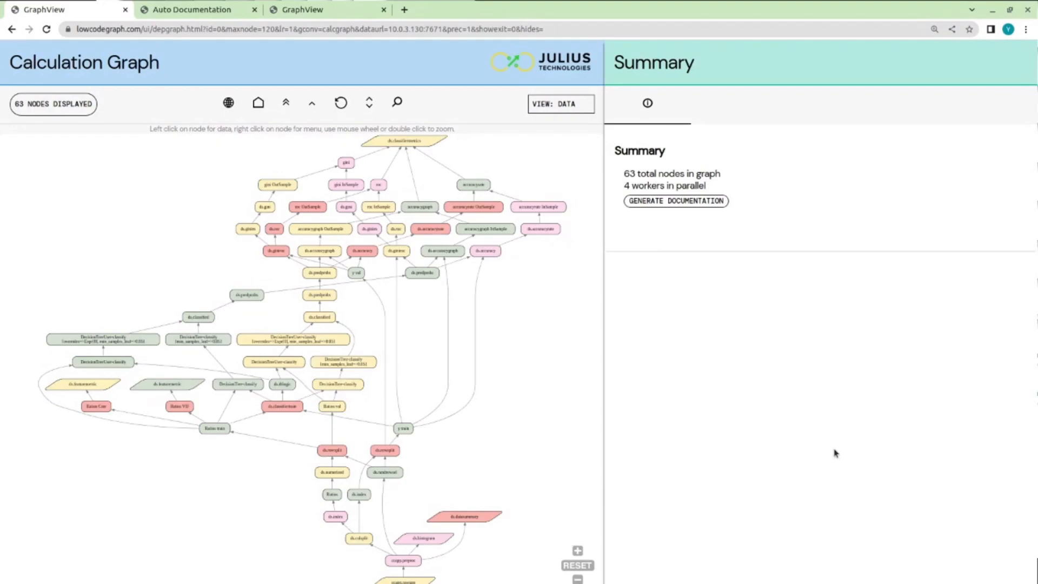
pyautogui.moveTo(832, 435)
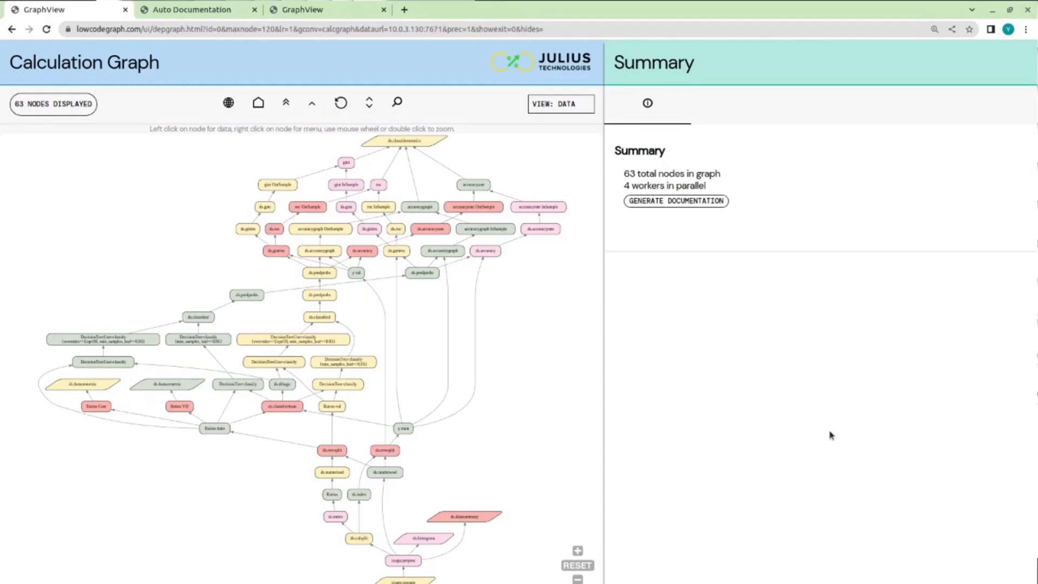
# Switch to the portfolio graph tab and highlight its 1,101,831 total node count.
pyautogui.click(324, 10)
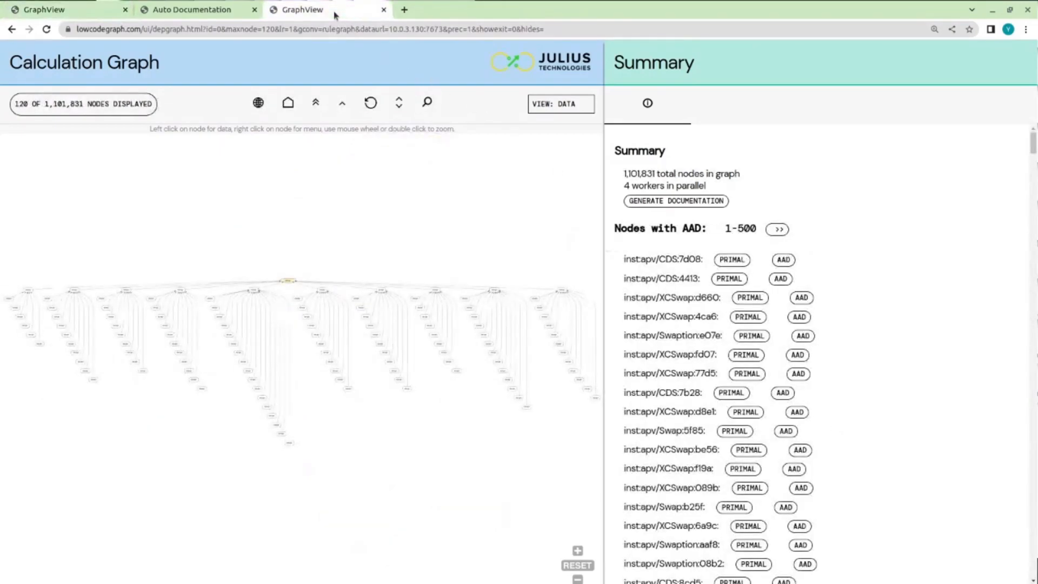
pyautogui.moveTo(468, 200)
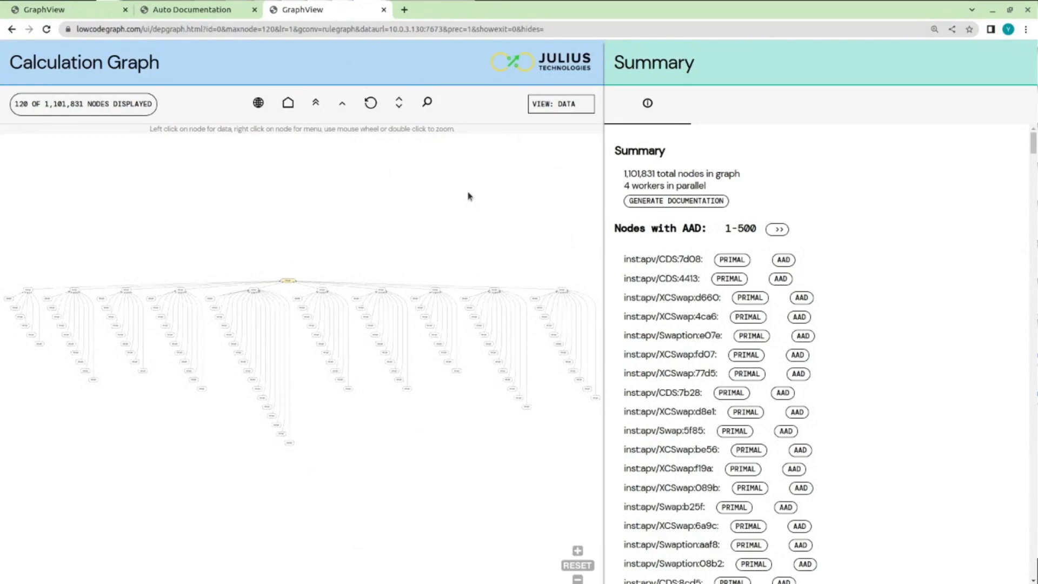
pyautogui.moveTo(420, 208)
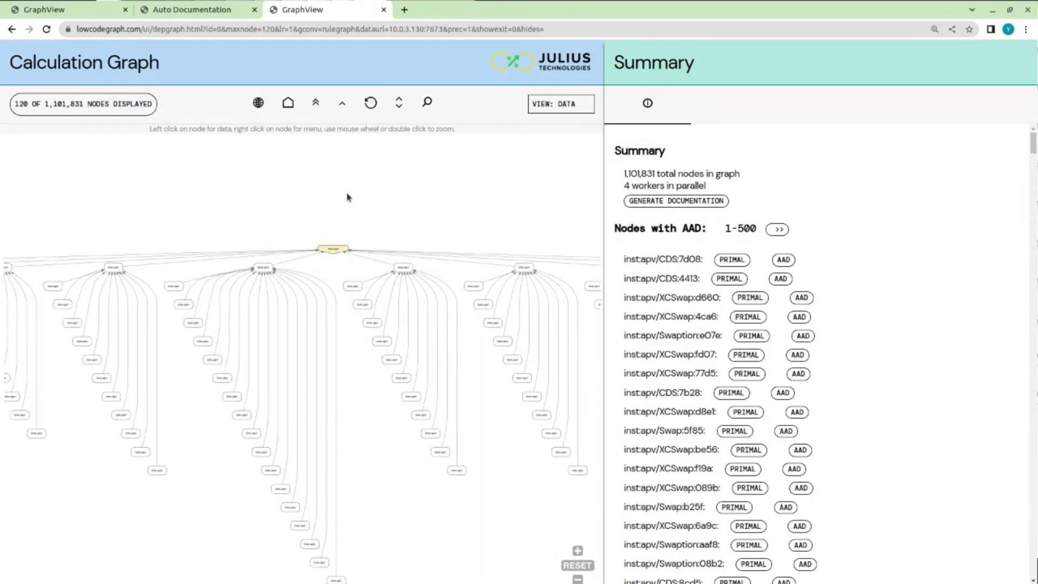
pyautogui.click(83, 104)
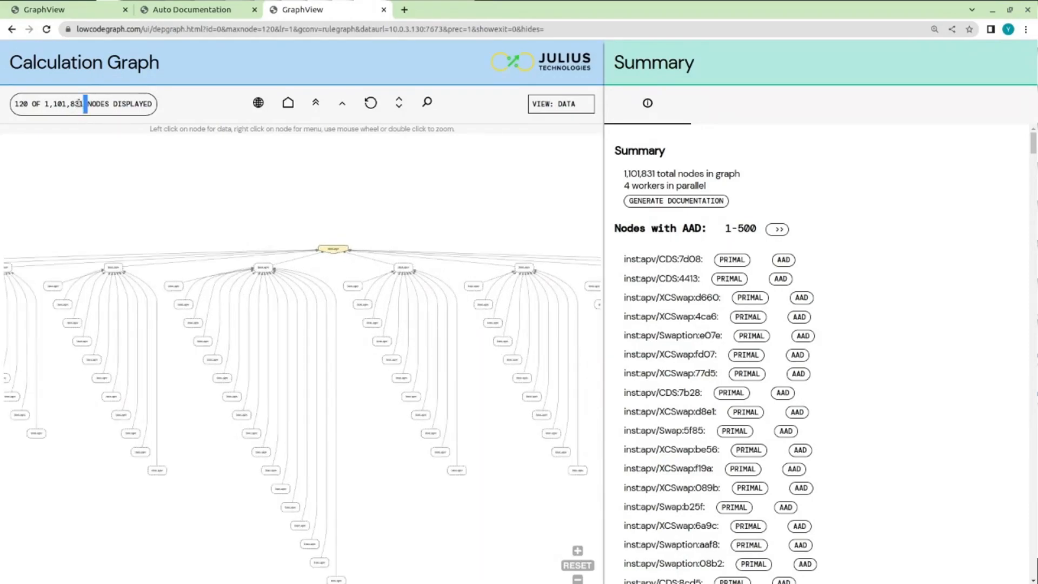
pyautogui.doubleClick(64, 104)
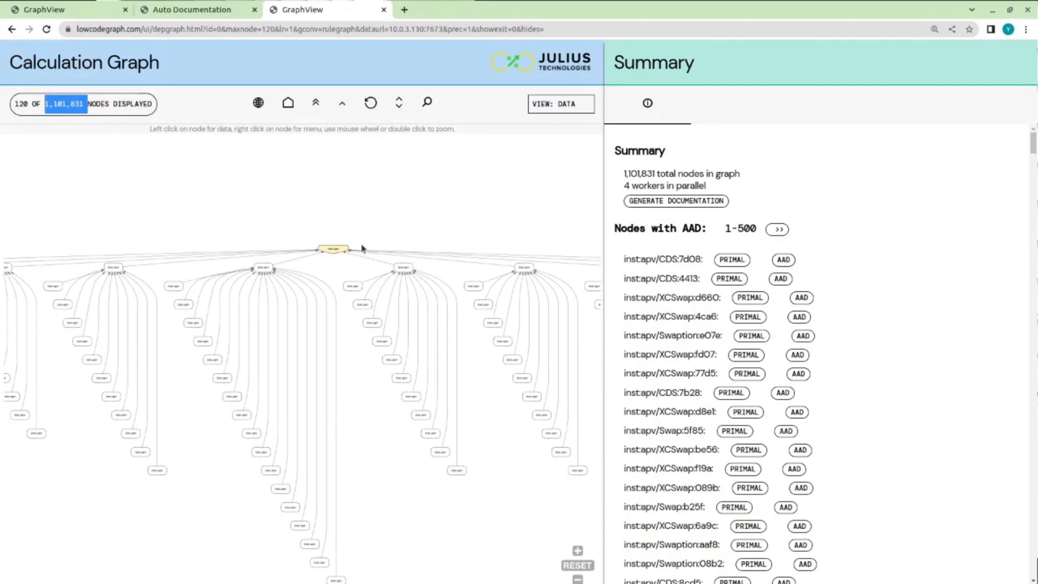
# Select the root inst.apv node and chart its values over 2025–2040.
pyautogui.click(334, 249)
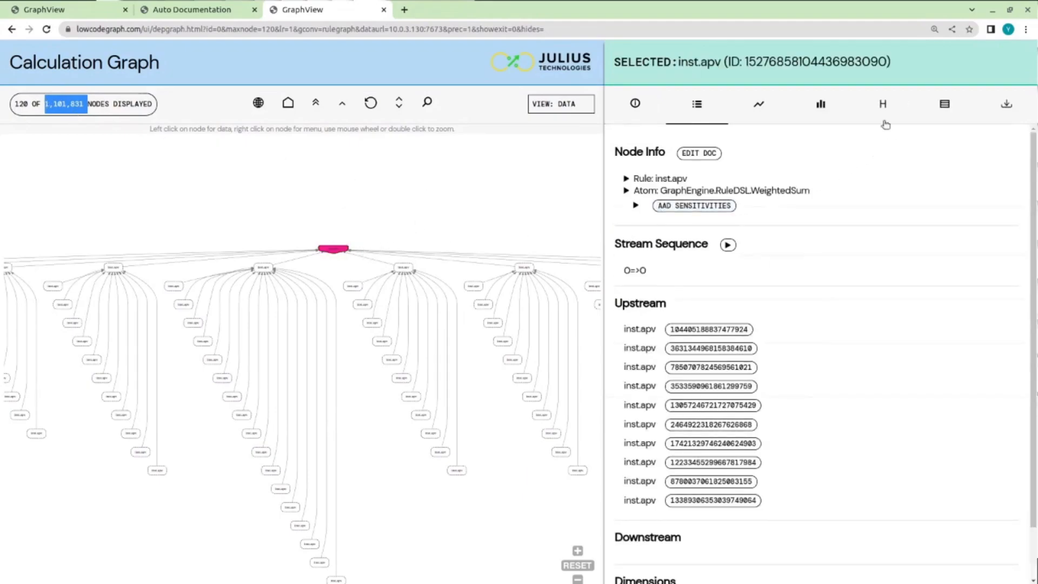
pyautogui.click(759, 104)
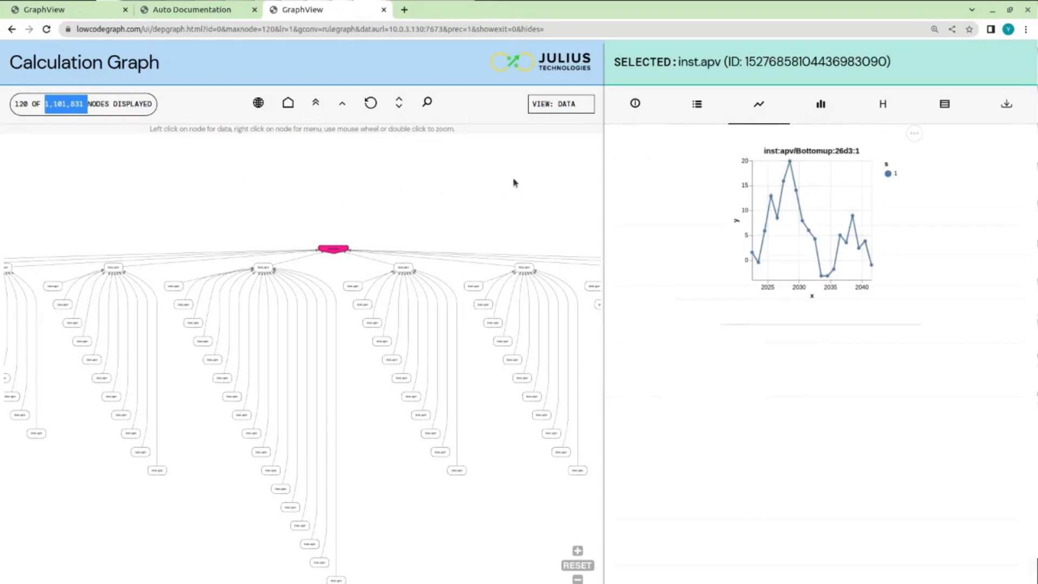
pyautogui.moveTo(481, 182)
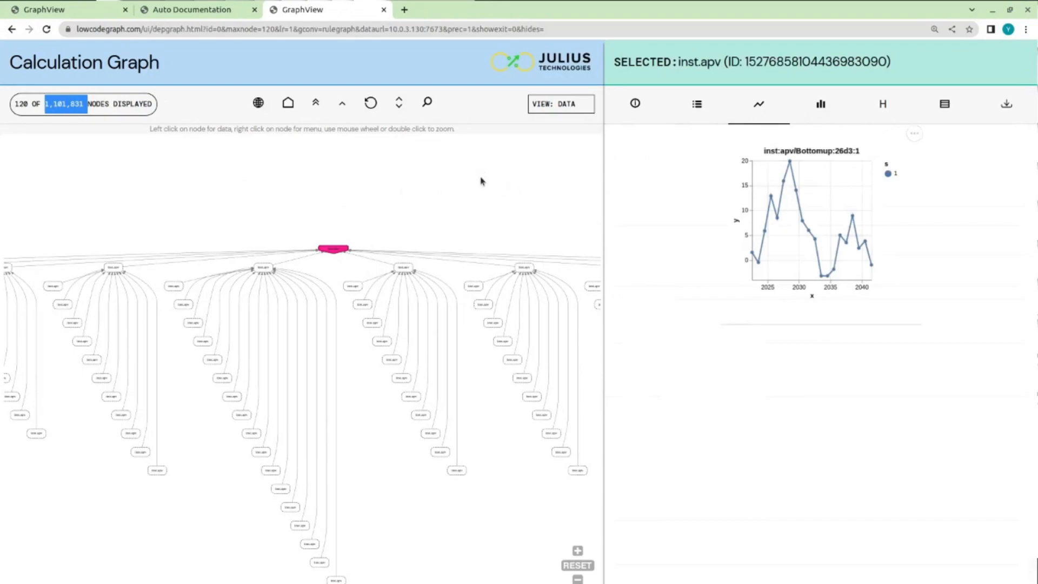
pyautogui.moveTo(483, 213)
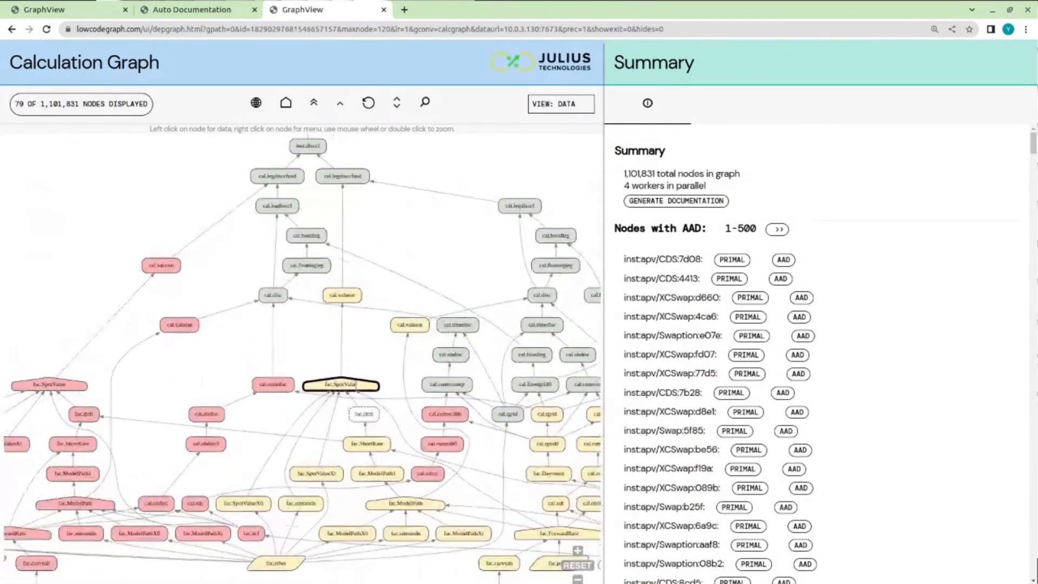
# Select fac.ModelPath, chart its rate paths and view its values as a table.
pyautogui.click(377, 474)
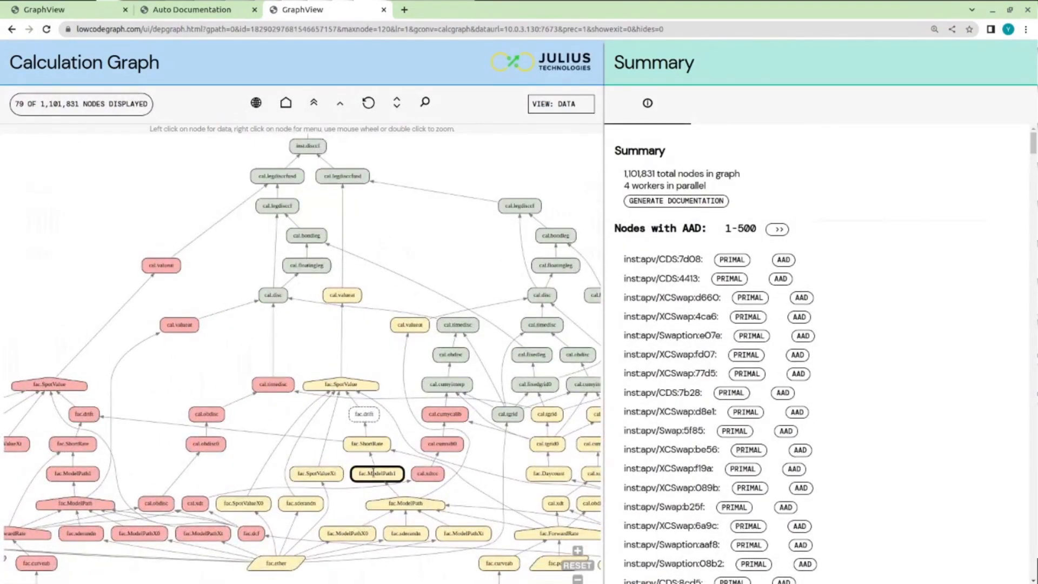
pyautogui.click(404, 505)
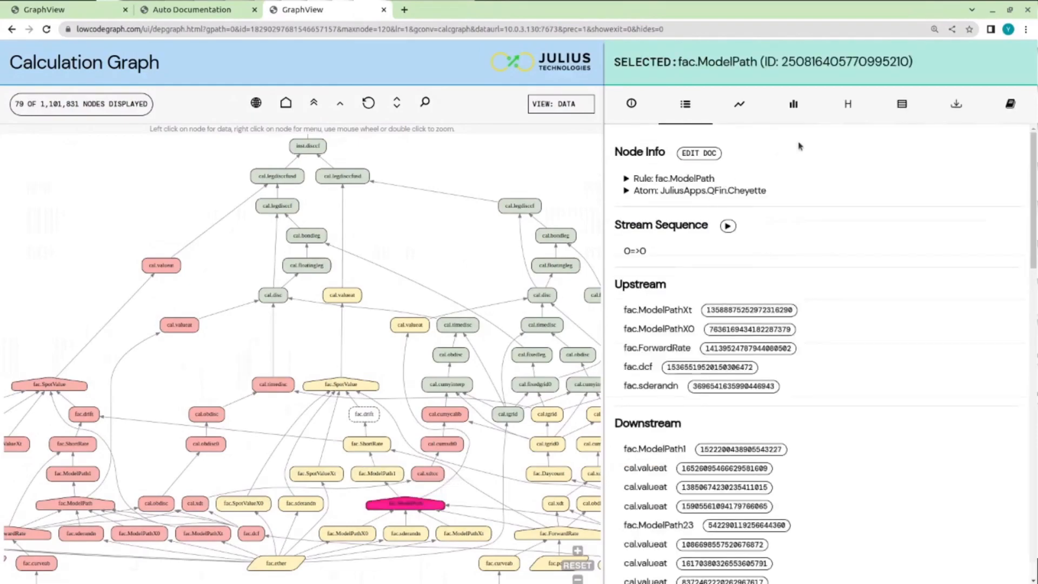
pyautogui.click(739, 103)
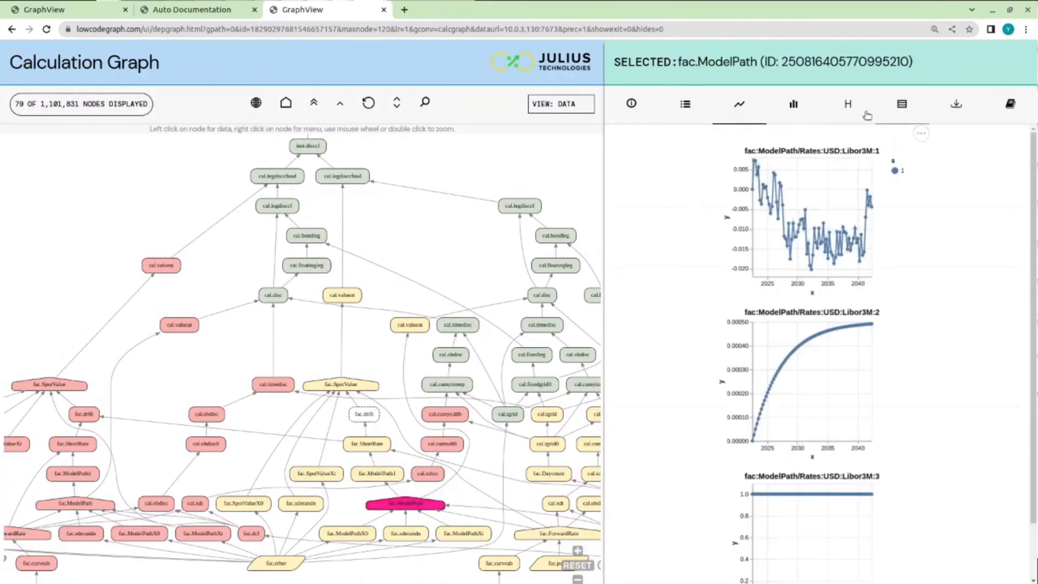
pyautogui.click(902, 103)
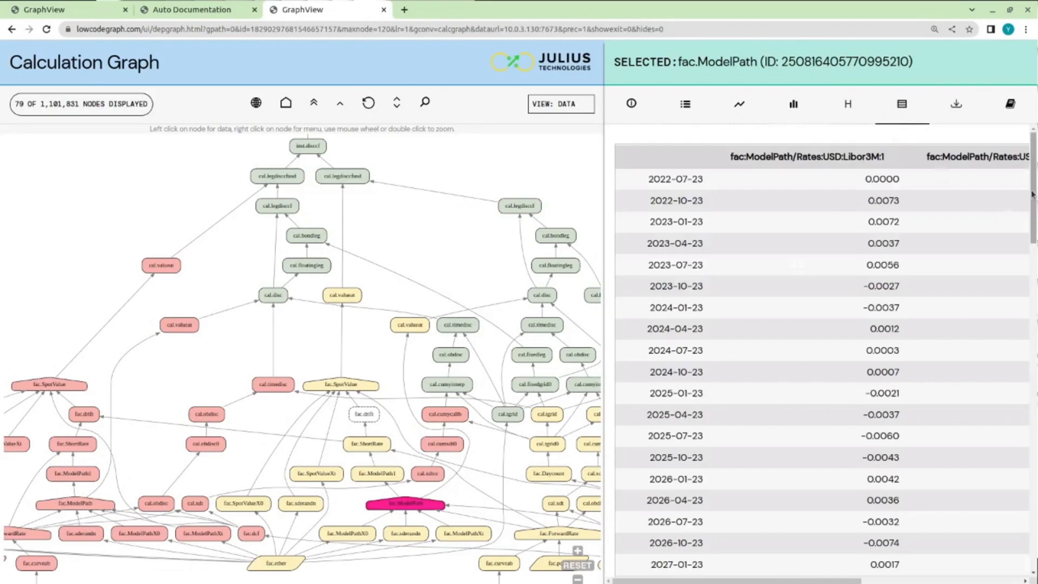
pyautogui.scroll(-3)
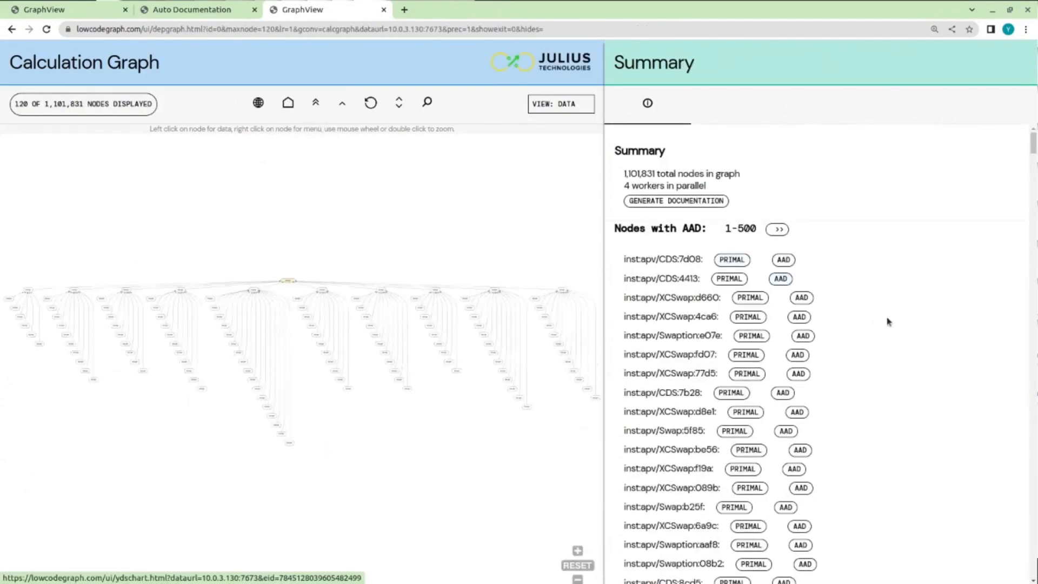
# Open the AAD Sensitivity Profile of inst:apv/Swap:5f85 with its six delta charts.
pyautogui.click(285, 279)
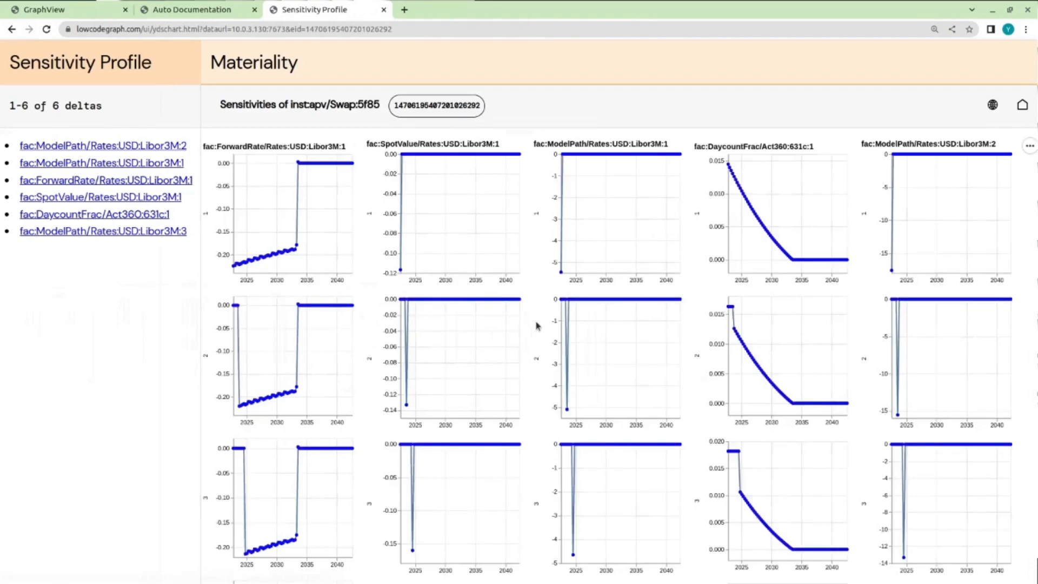
pyautogui.moveTo(618, 74)
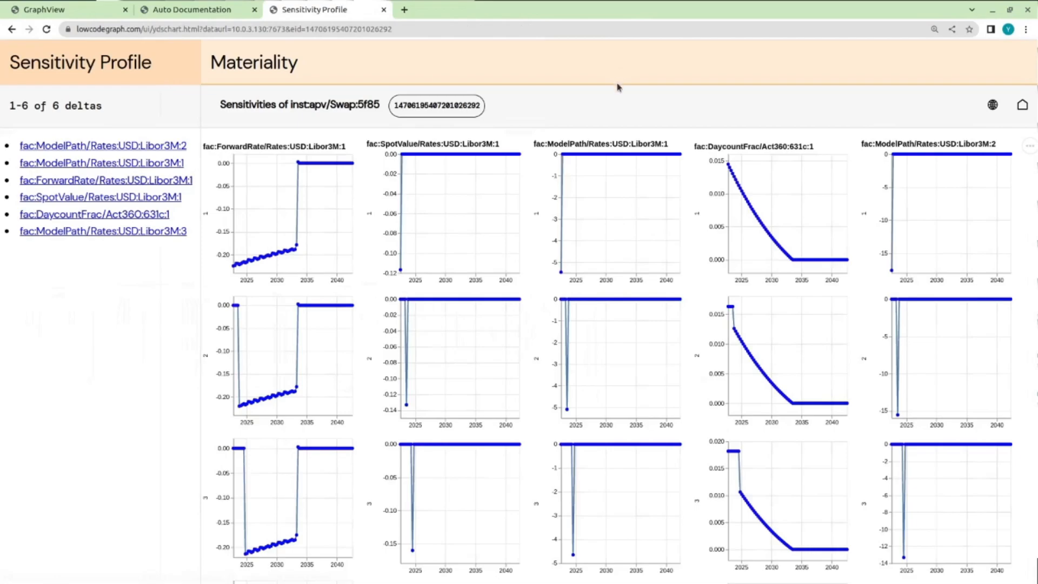
pyautogui.moveTo(657, 86)
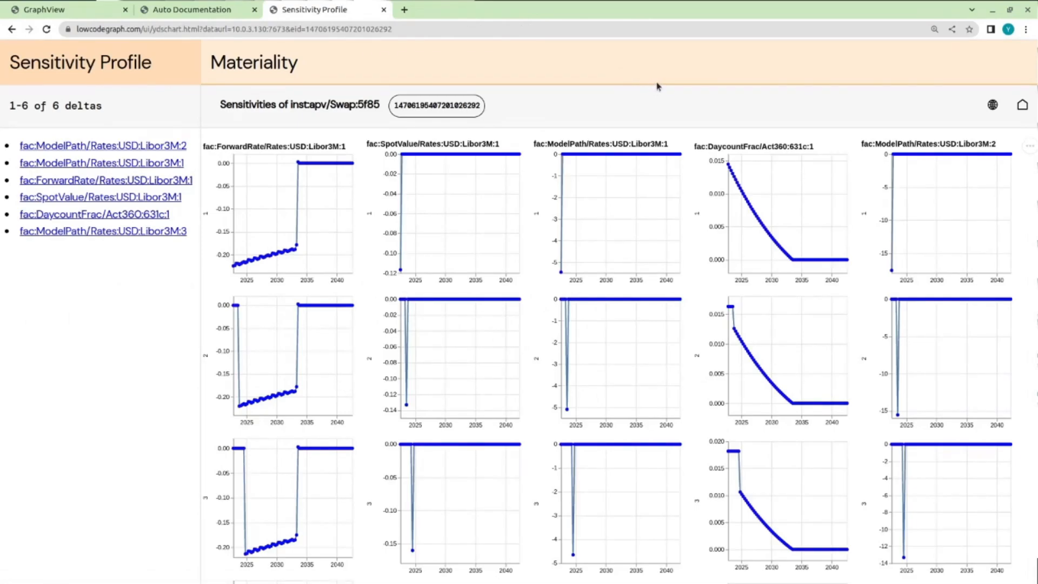
pyautogui.moveTo(760, 333)
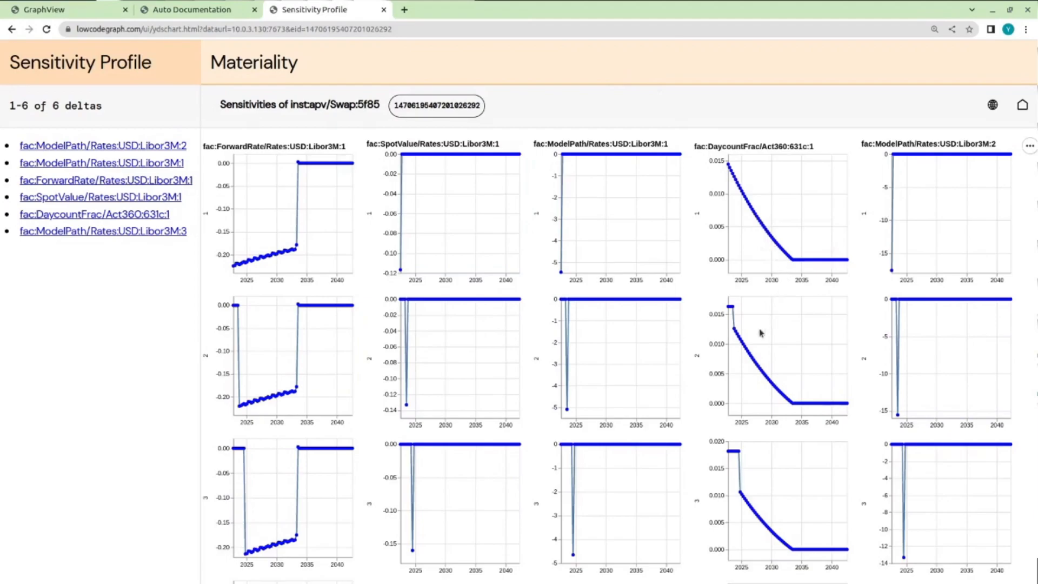
pyautogui.moveTo(753, 373)
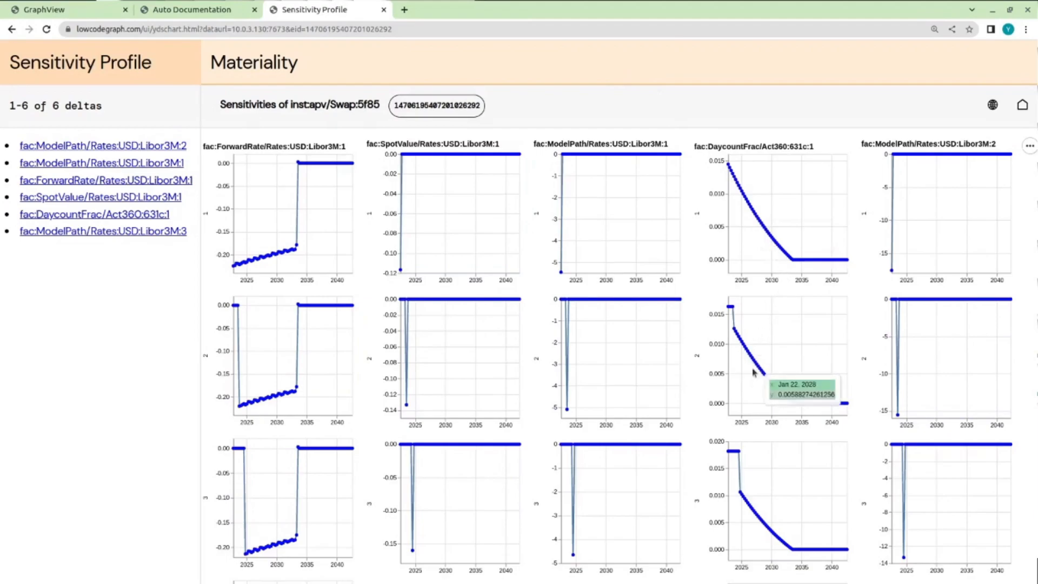
pyautogui.moveTo(279, 397)
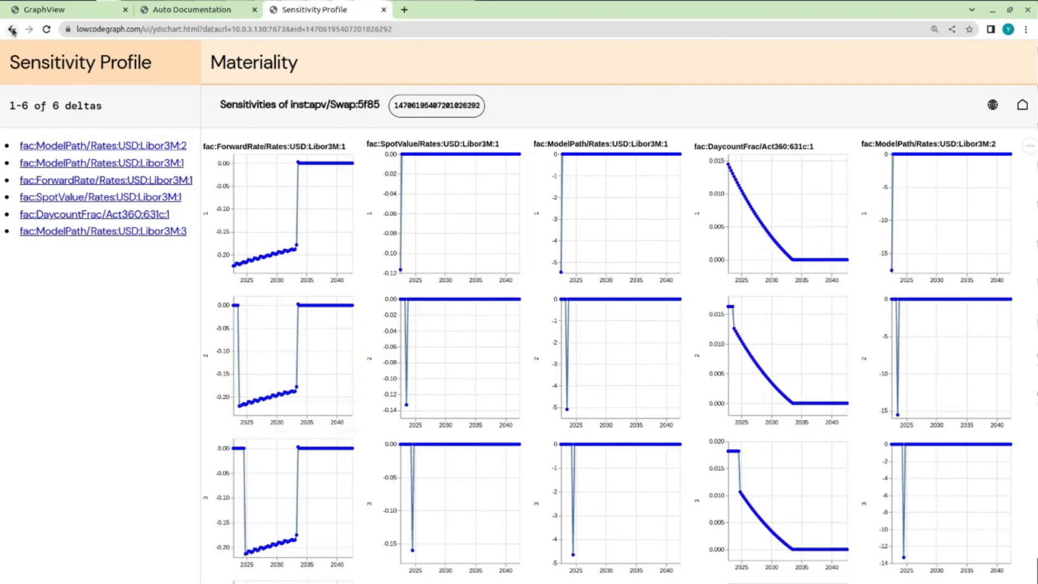
# Go back to the 120-node portfolio top view and show it as a logic Rule Graph.
pyautogui.click(12, 29)
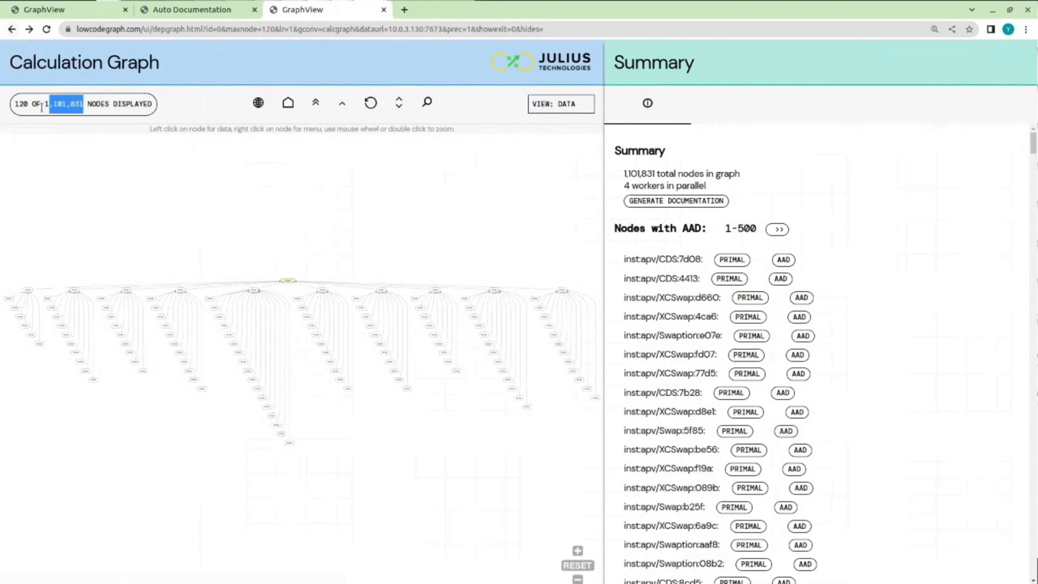
pyautogui.click(560, 104)
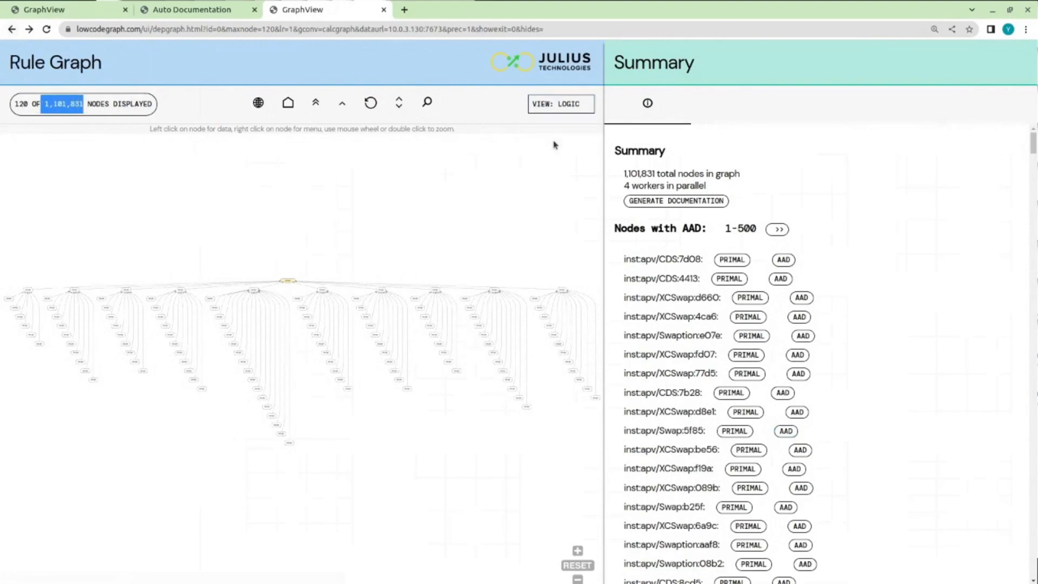